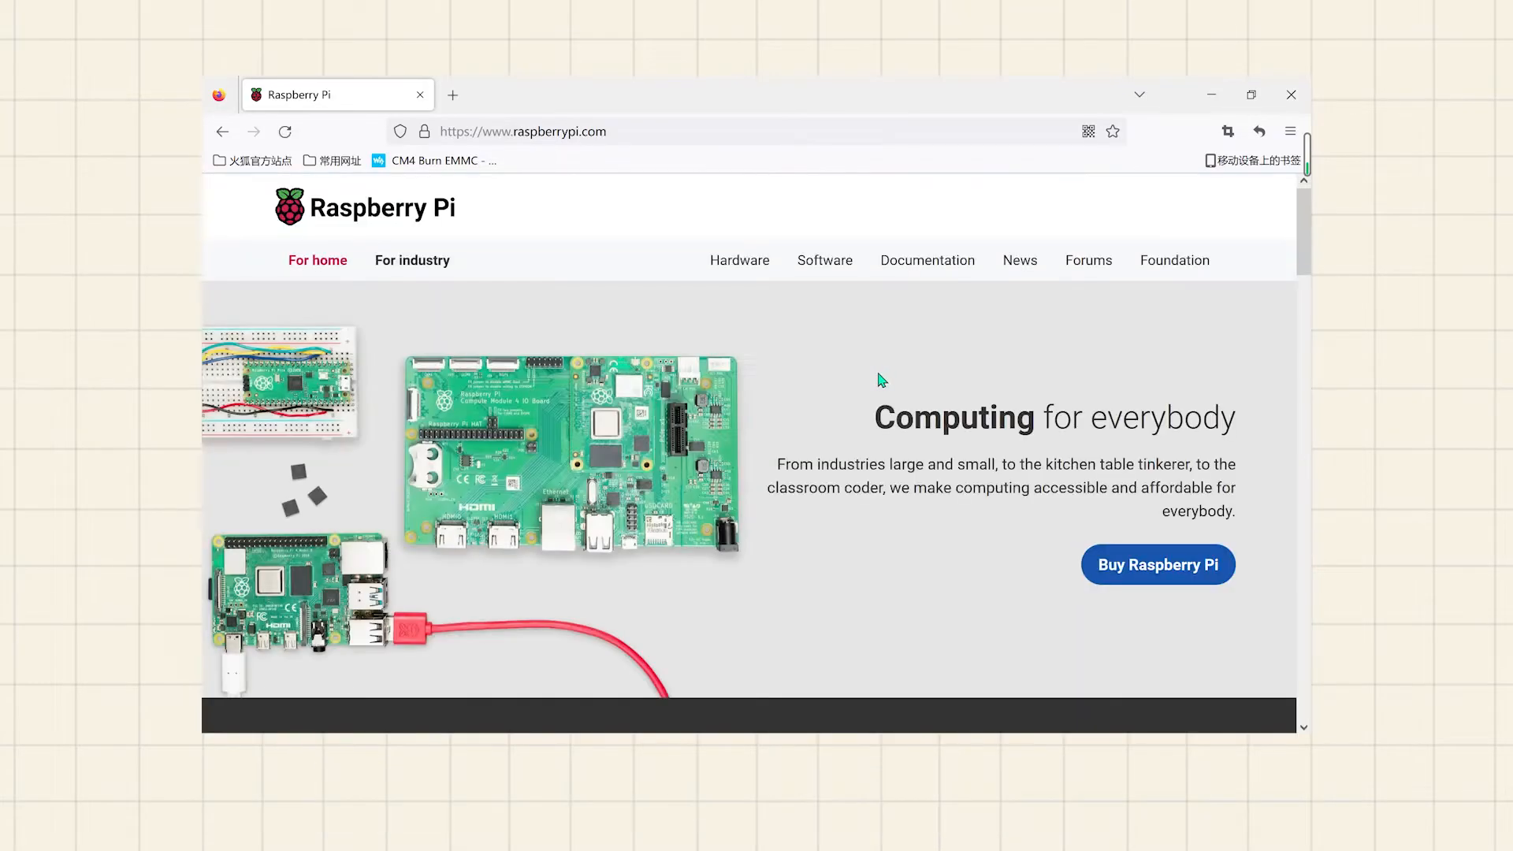
Go to the Raspberry Pi software page and download Raspberry Pi Imager for Windows
click(824, 259)
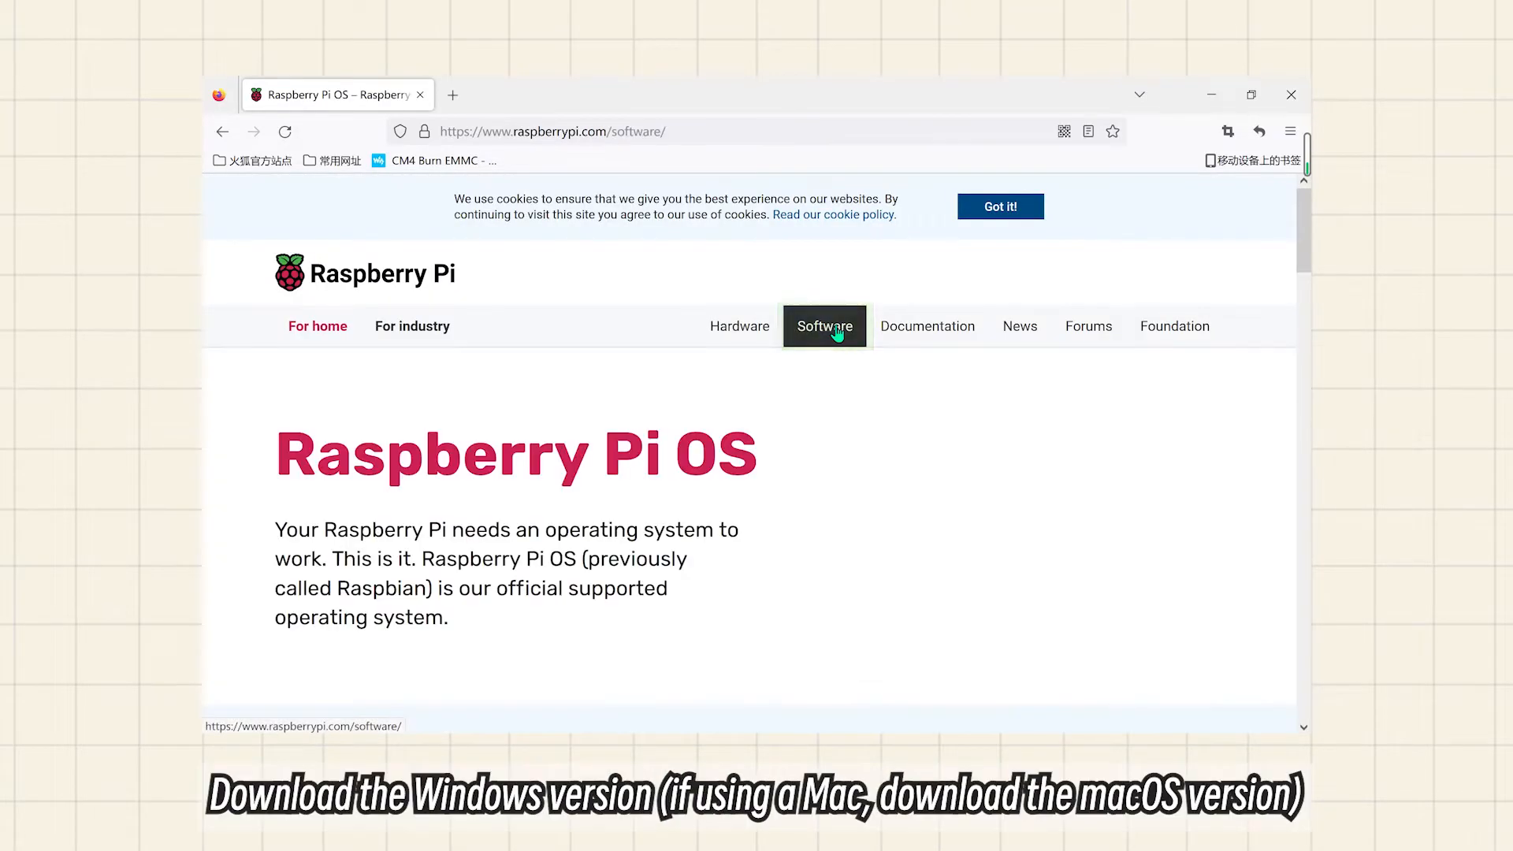
scroll(down, 3)
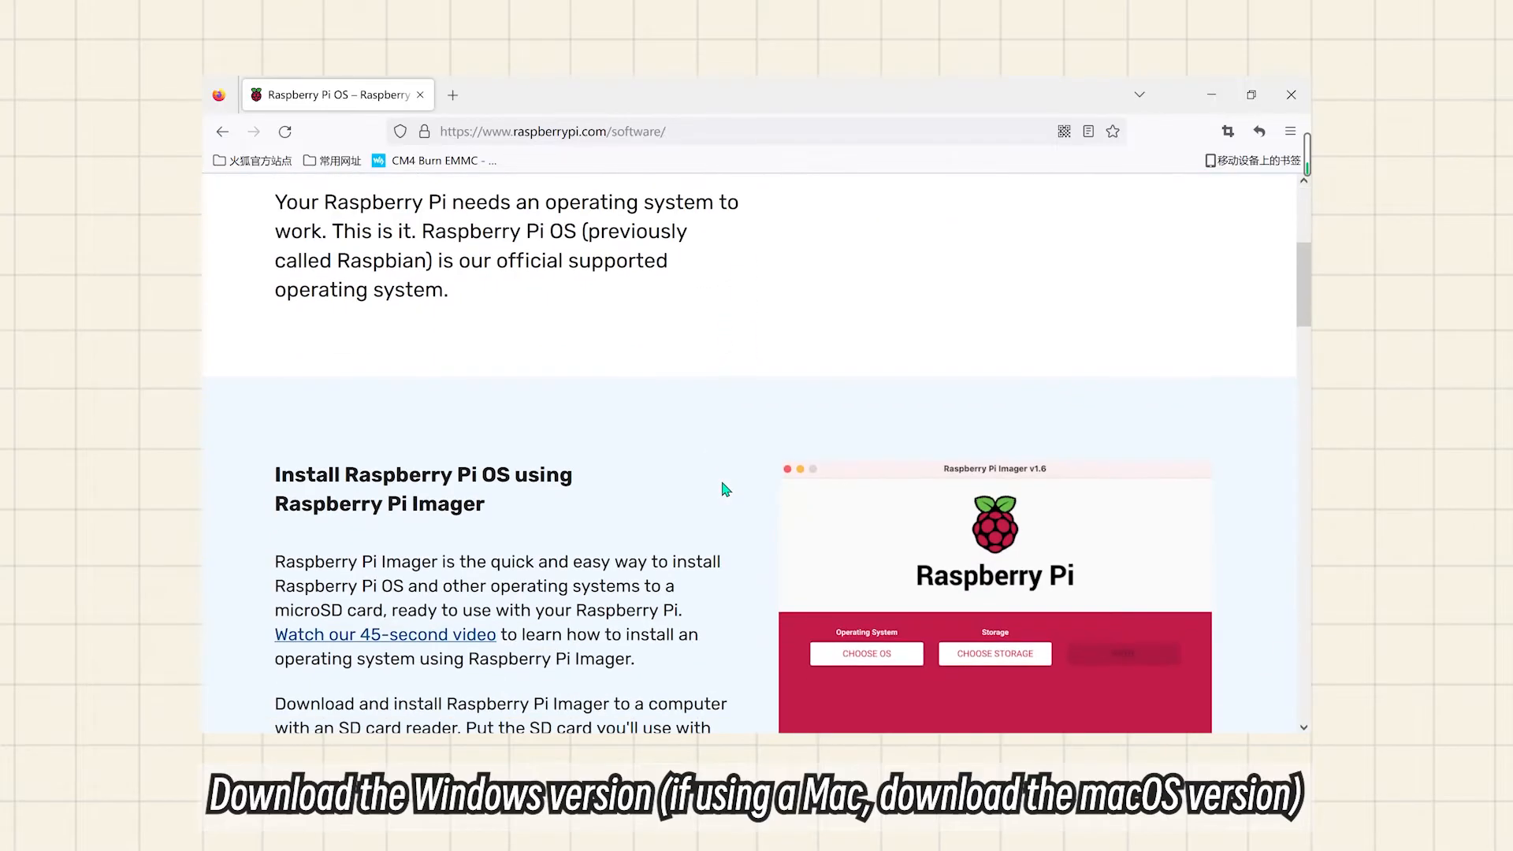
scroll(down, 3)
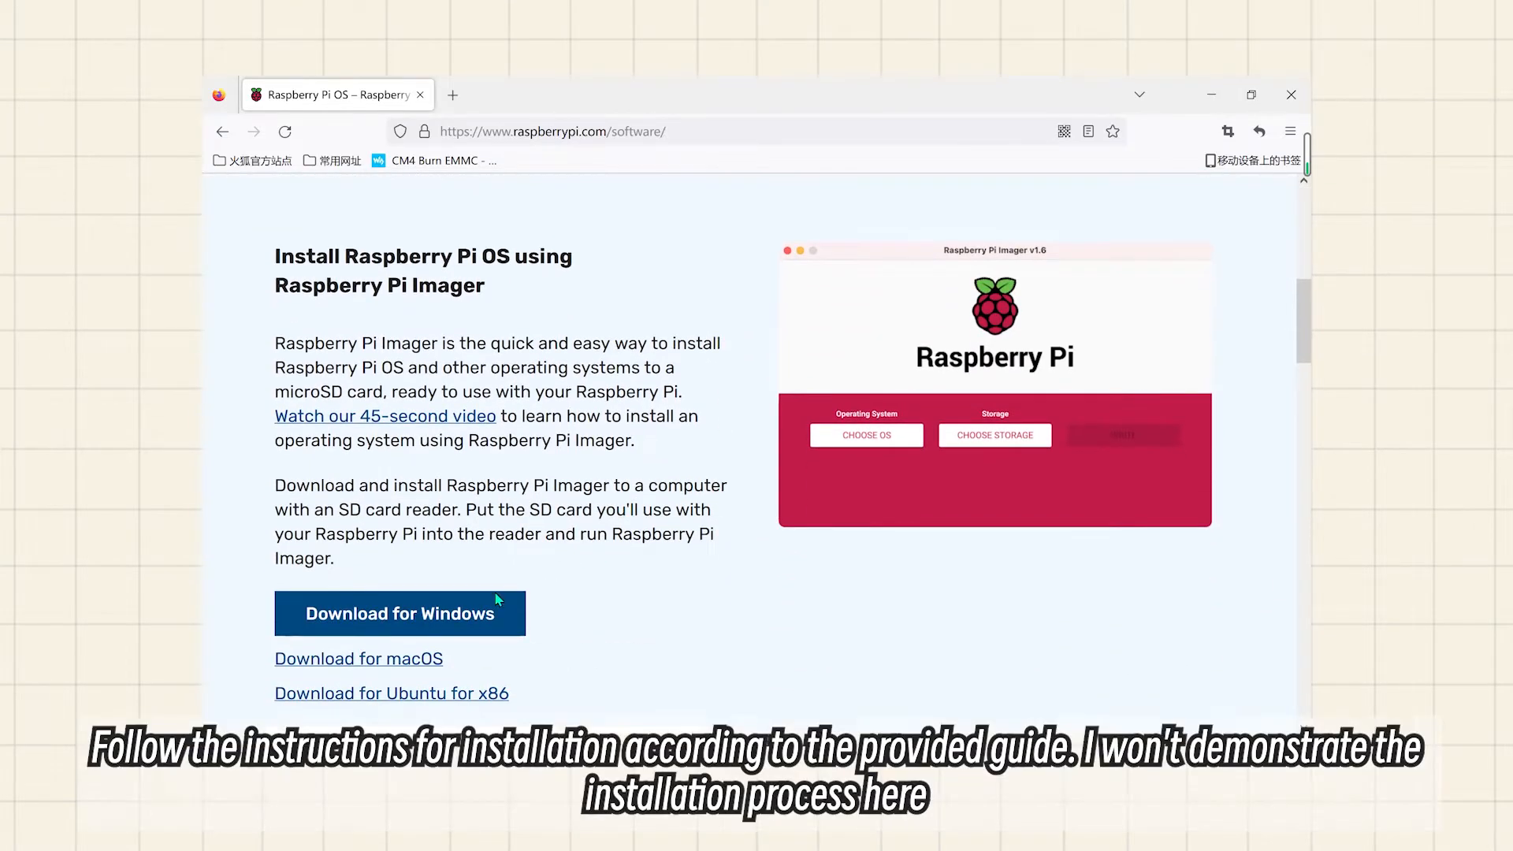
click(400, 613)
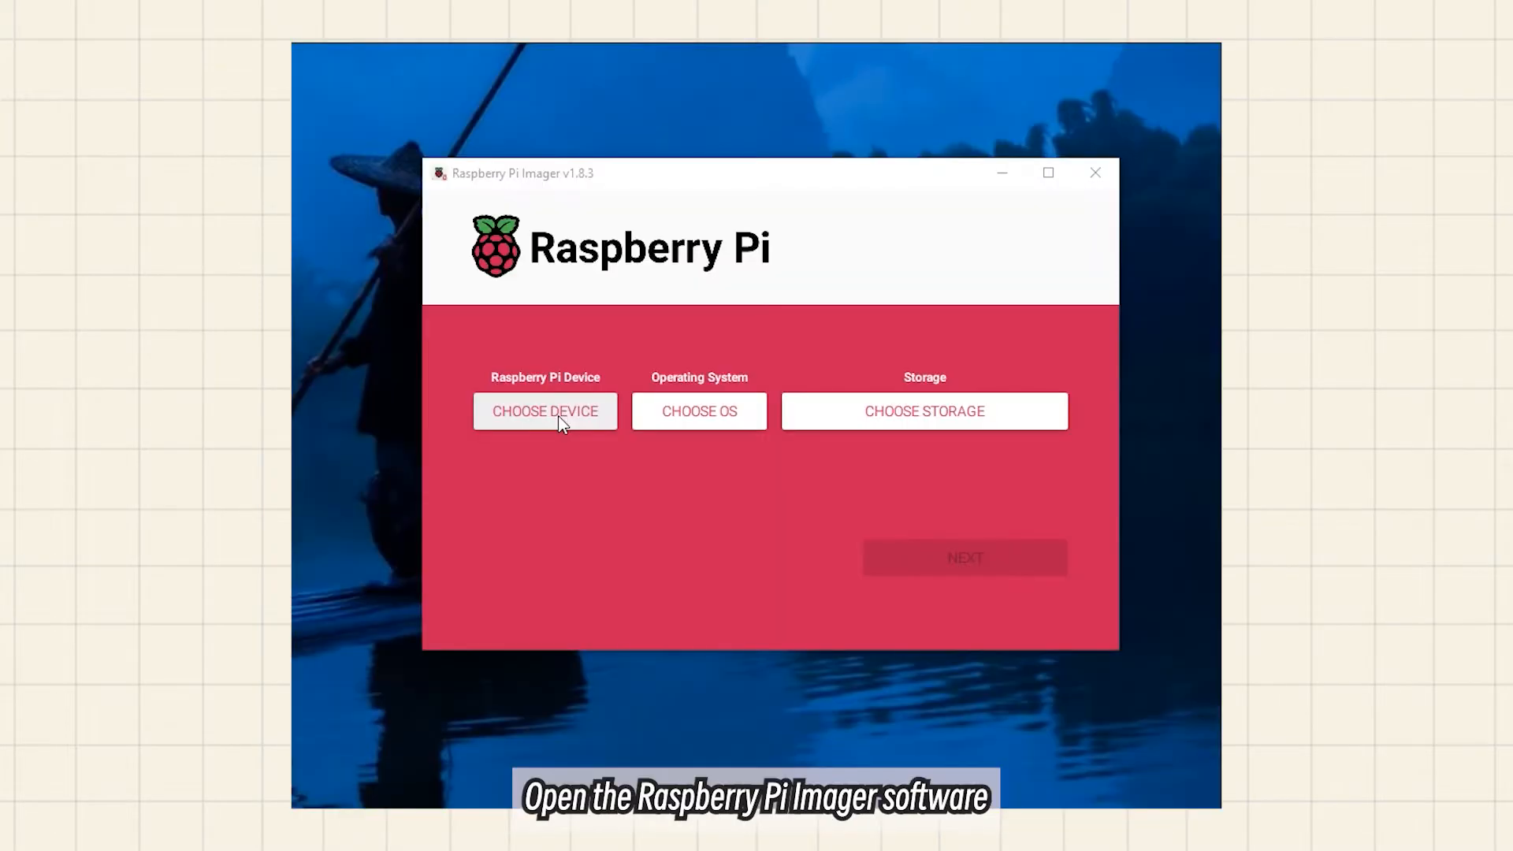
Select Raspberry Pi 4 as the target device and choose the operating system
click(545, 411)
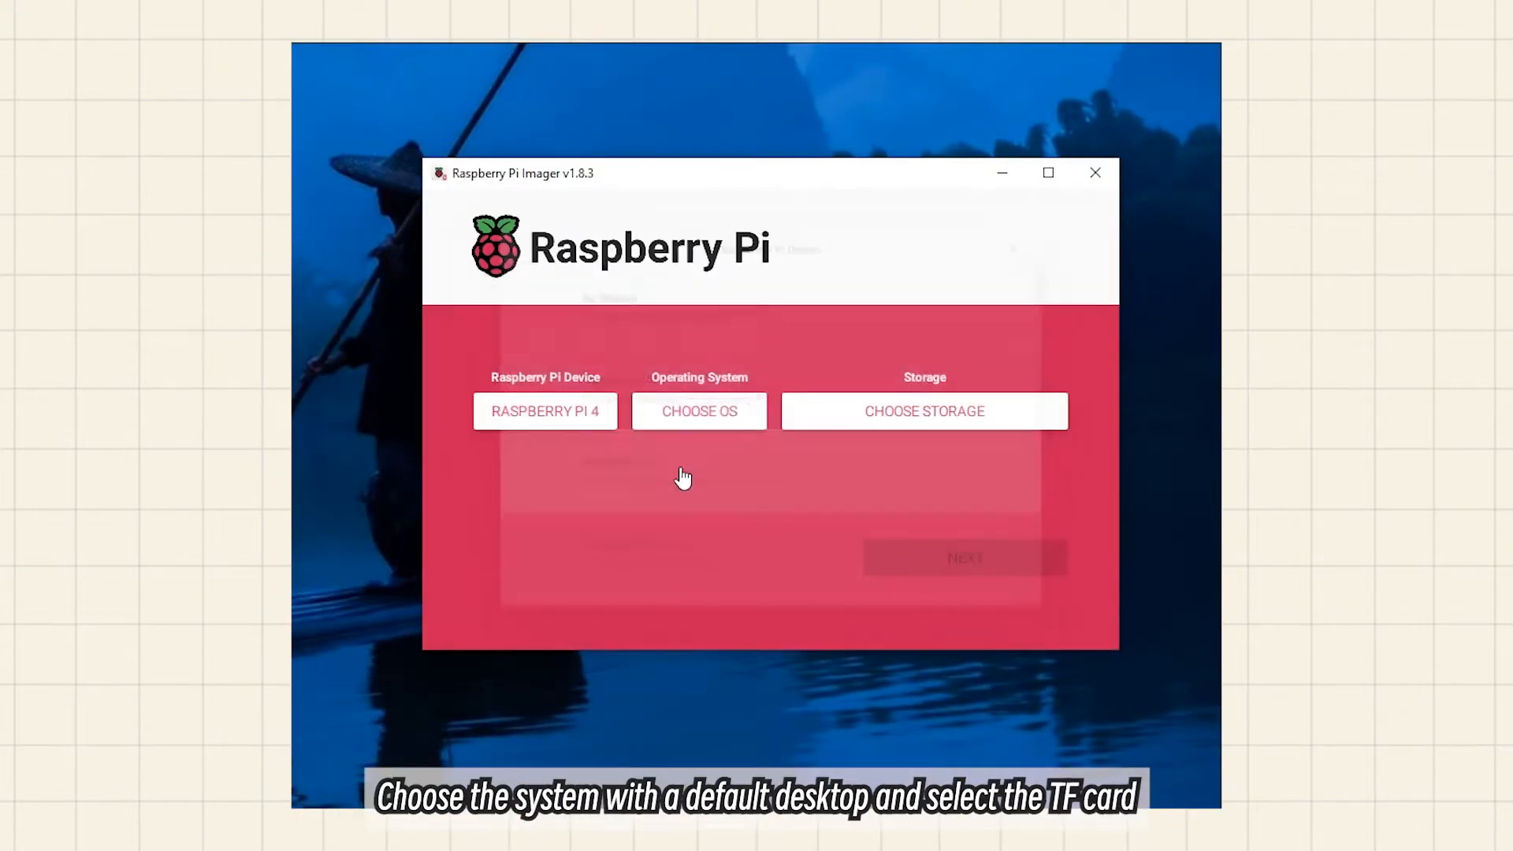
click(923, 411)
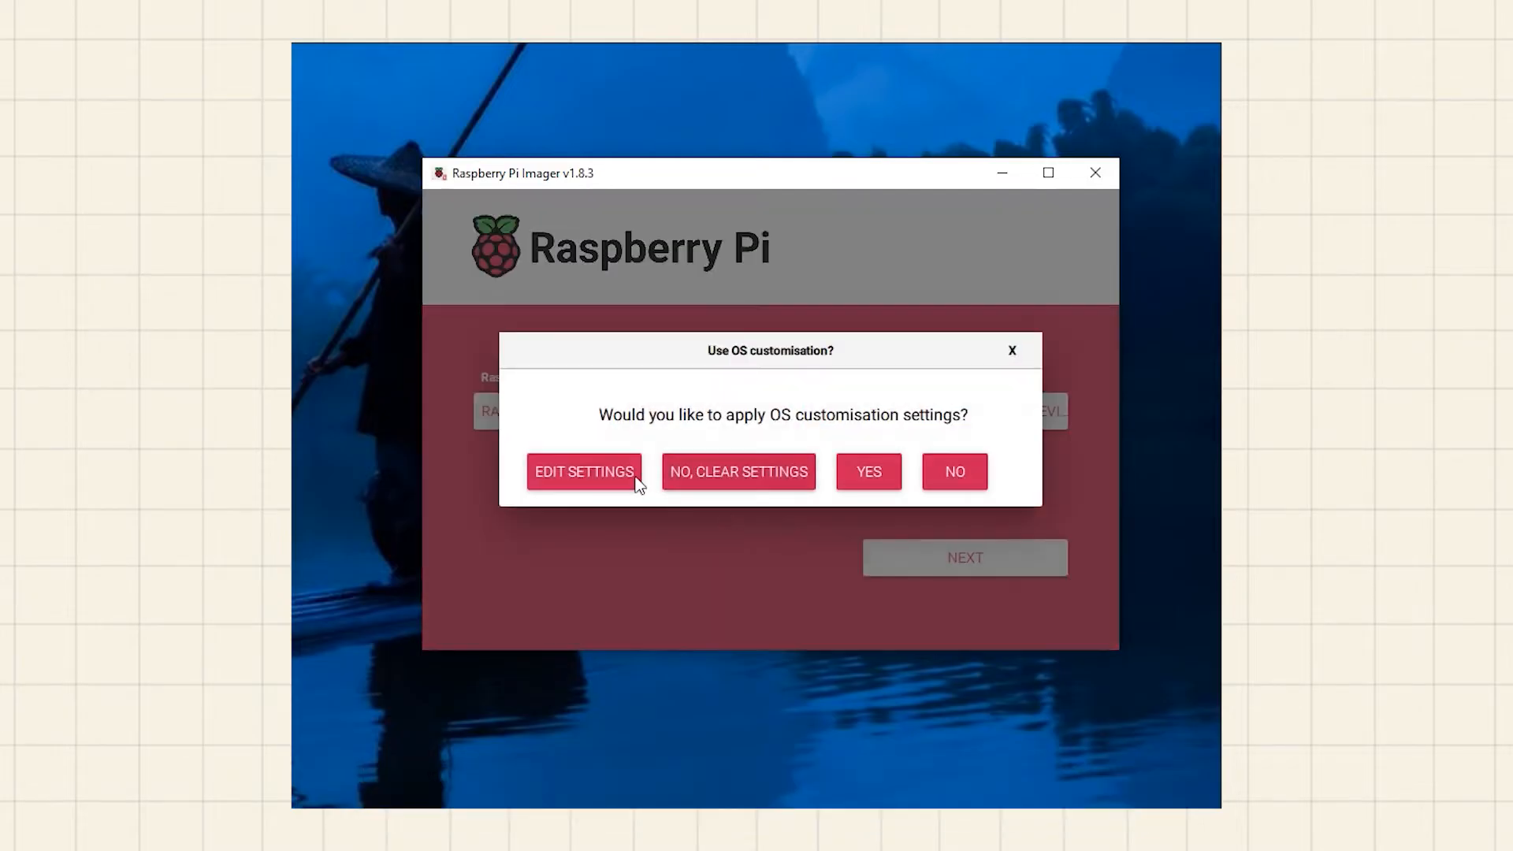
Enable a login in the OS customisation settings with username pi and a password
click(583, 472)
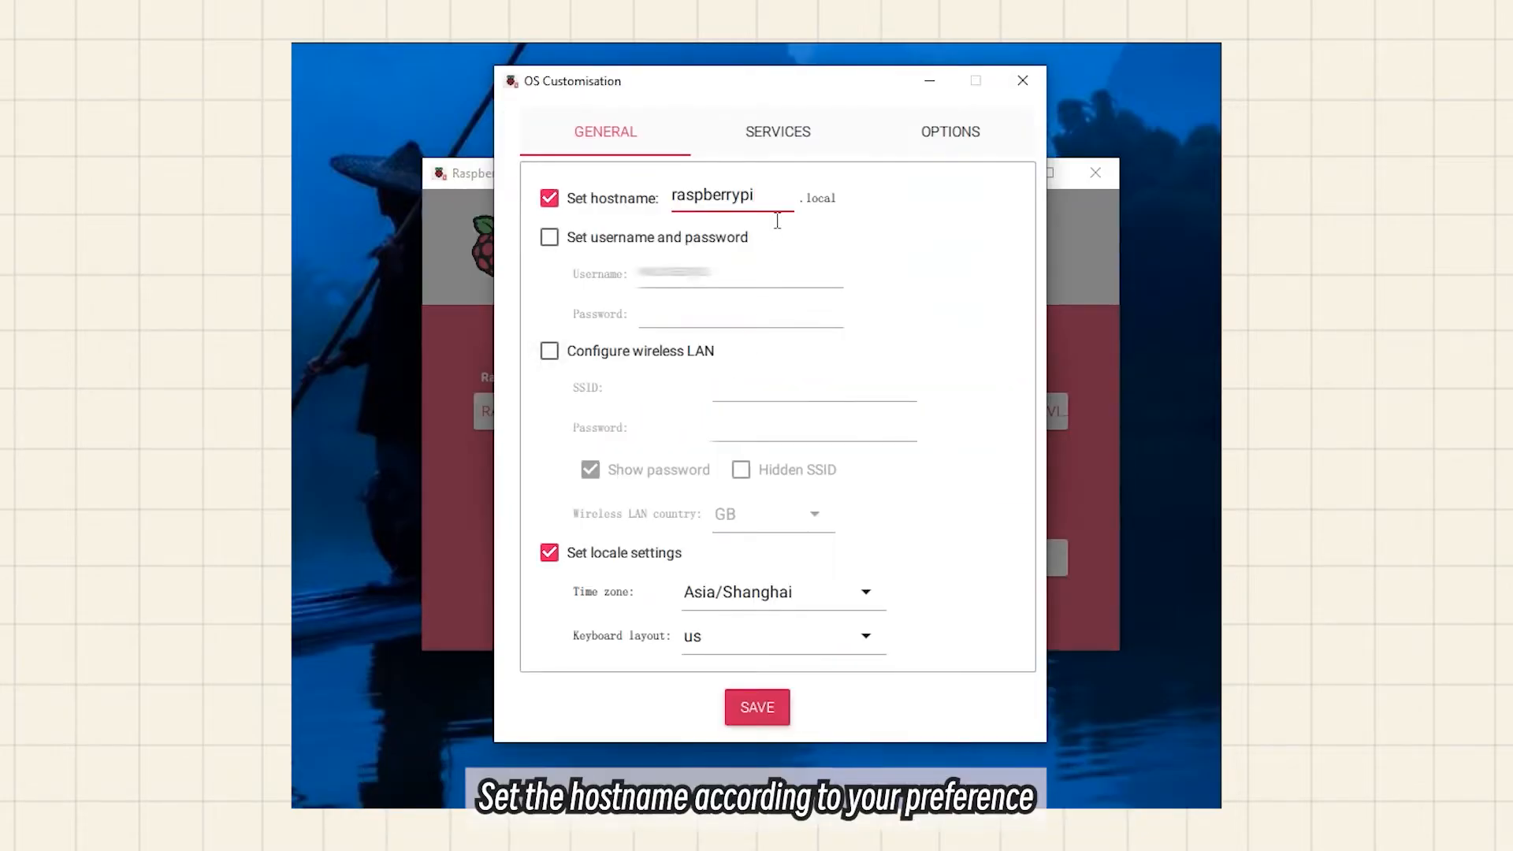
click(548, 237)
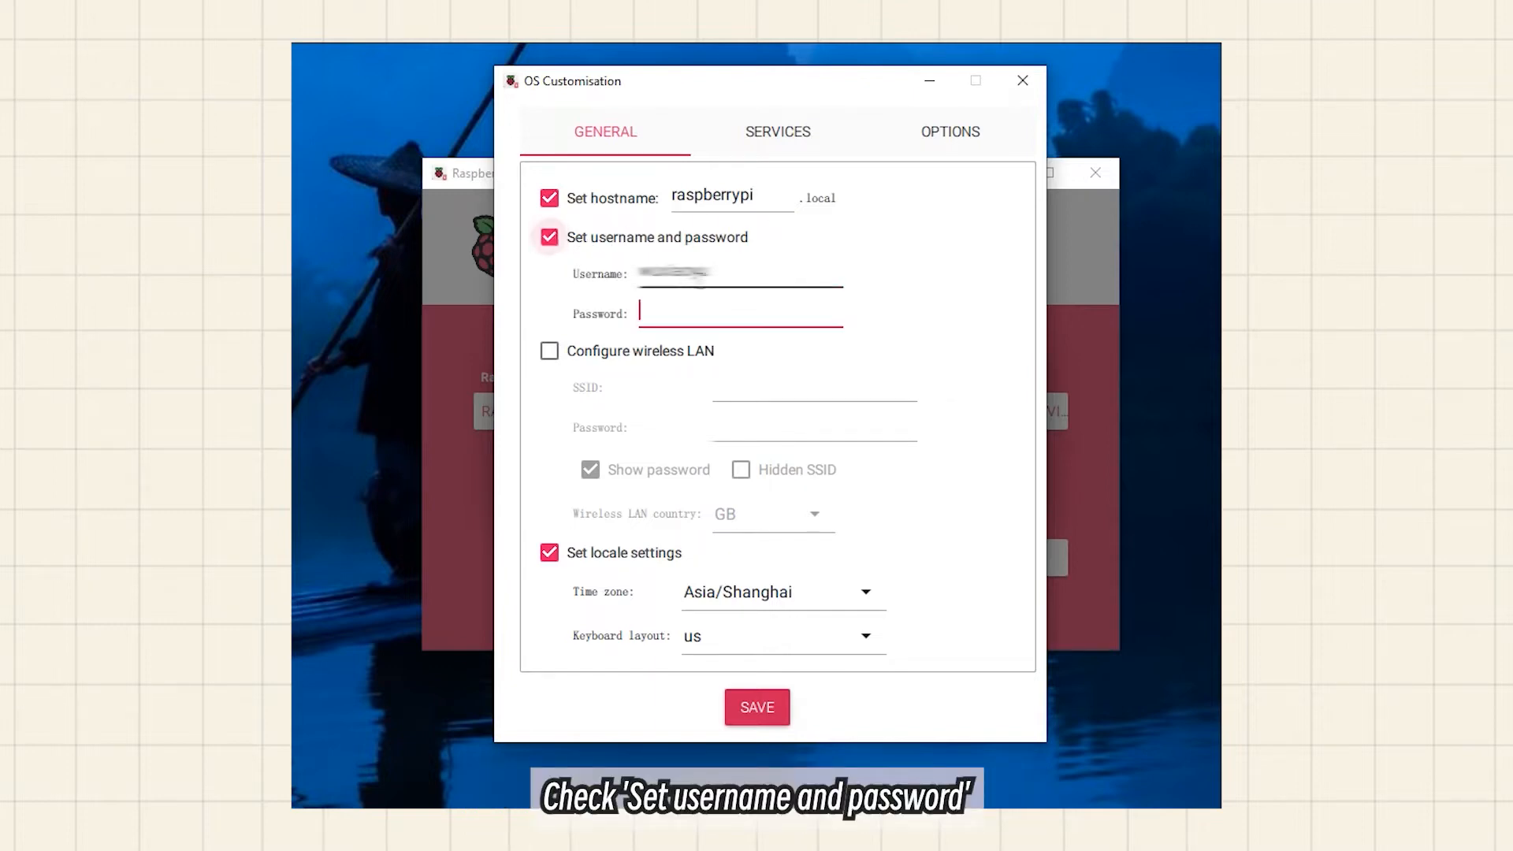
text(pi)
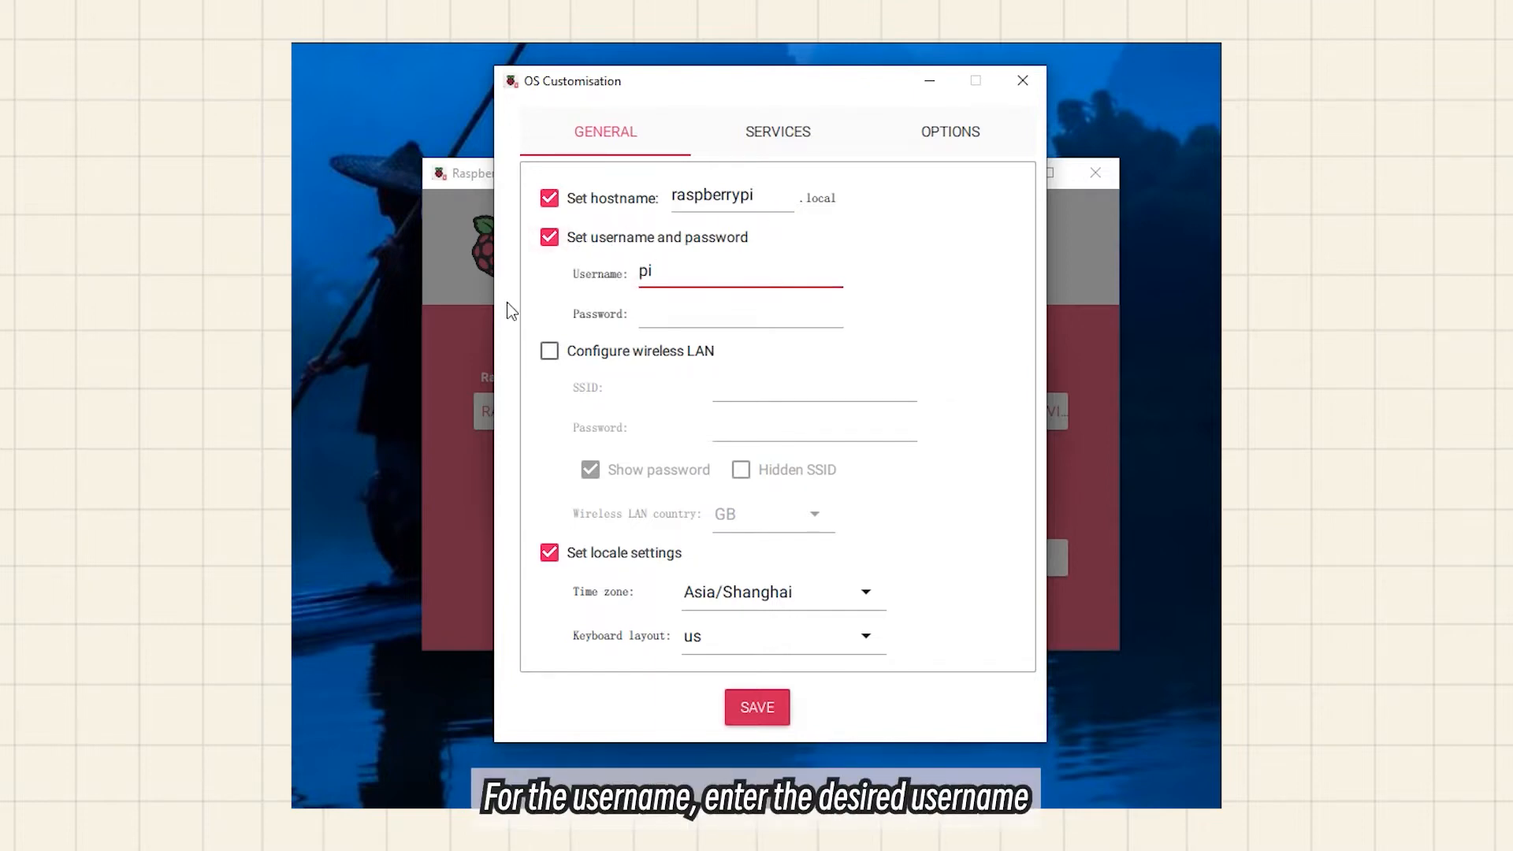
text(••)
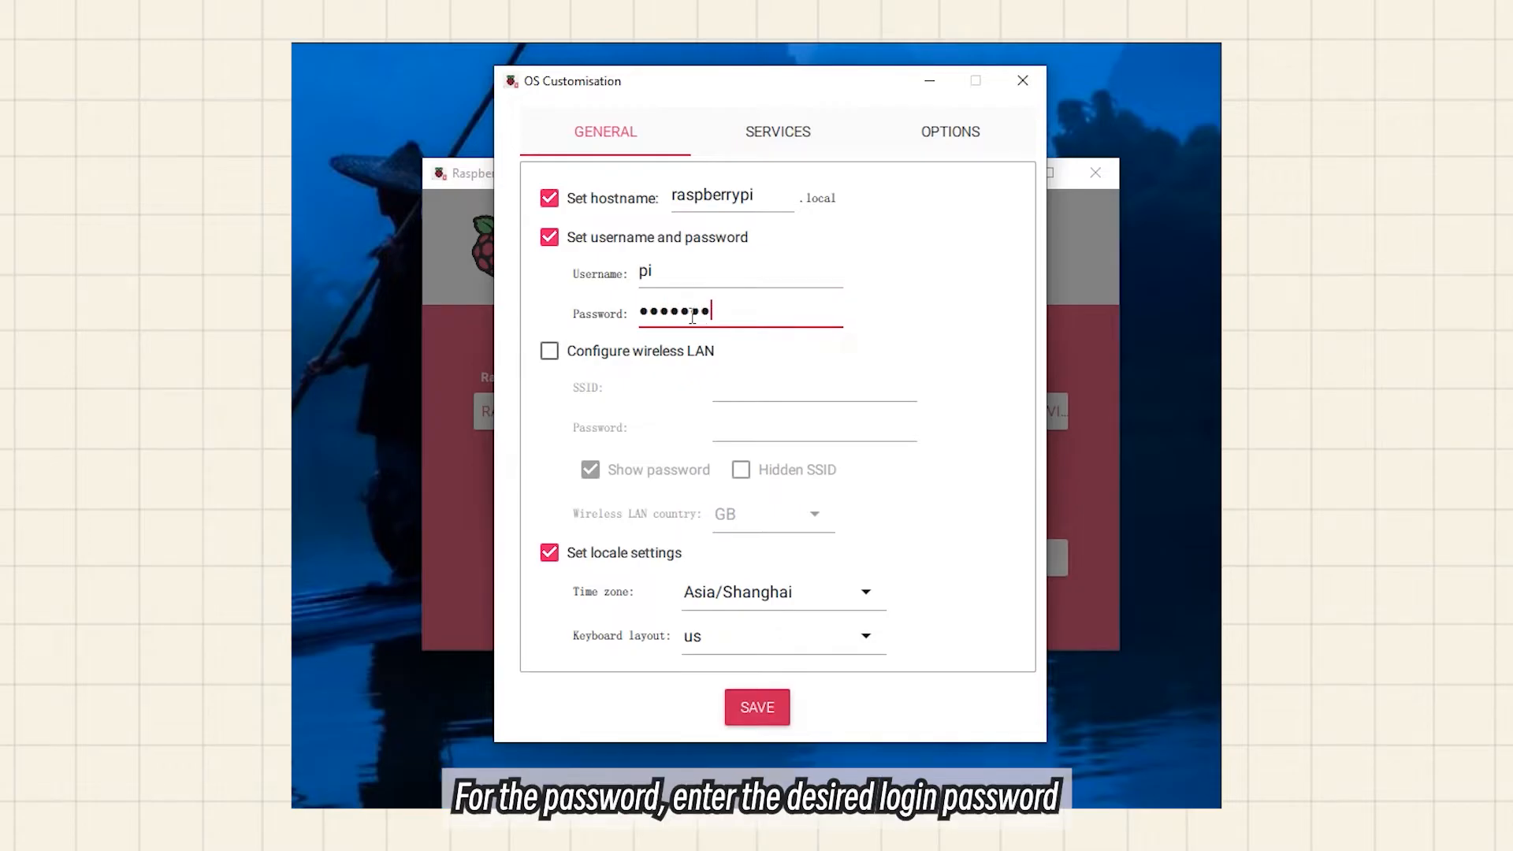
Configure the JSBPI Wi-Fi network with country CN, then save and apply the customisation
click(550, 350)
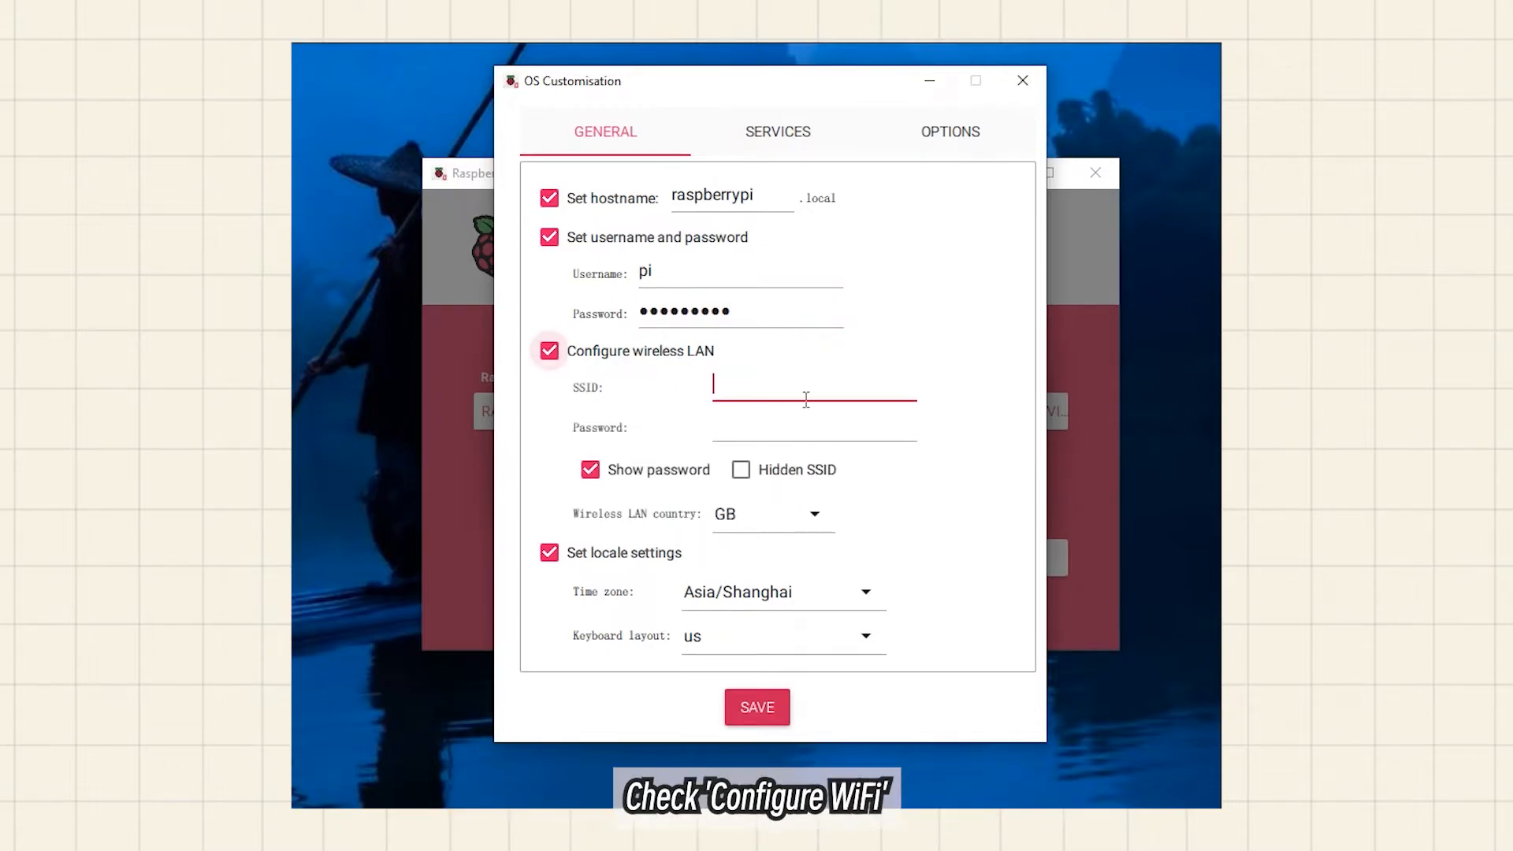
text(JSBPI)
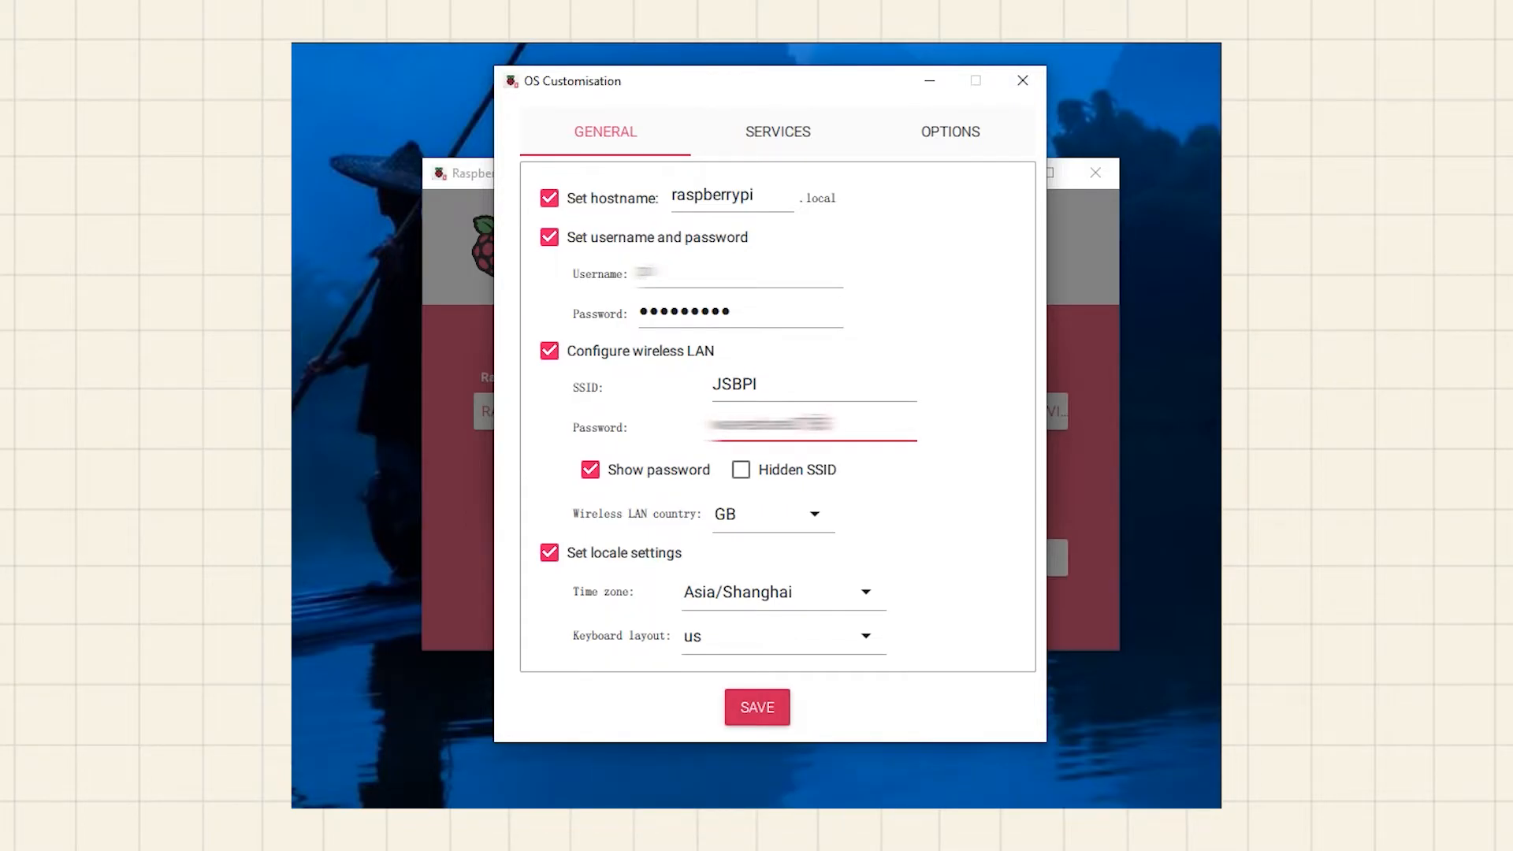
click(812, 513)
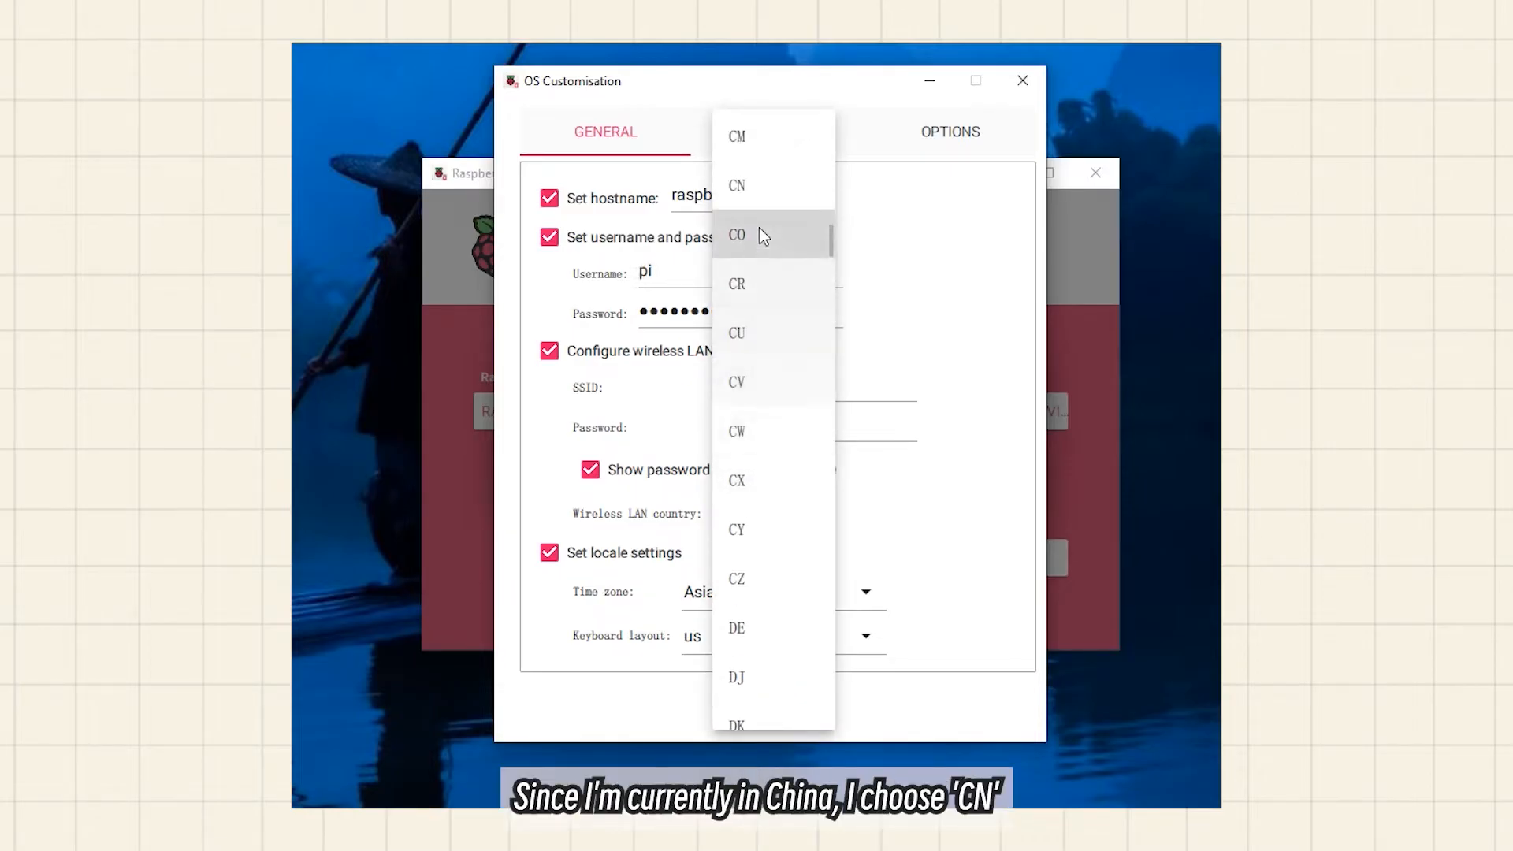
click(736, 186)
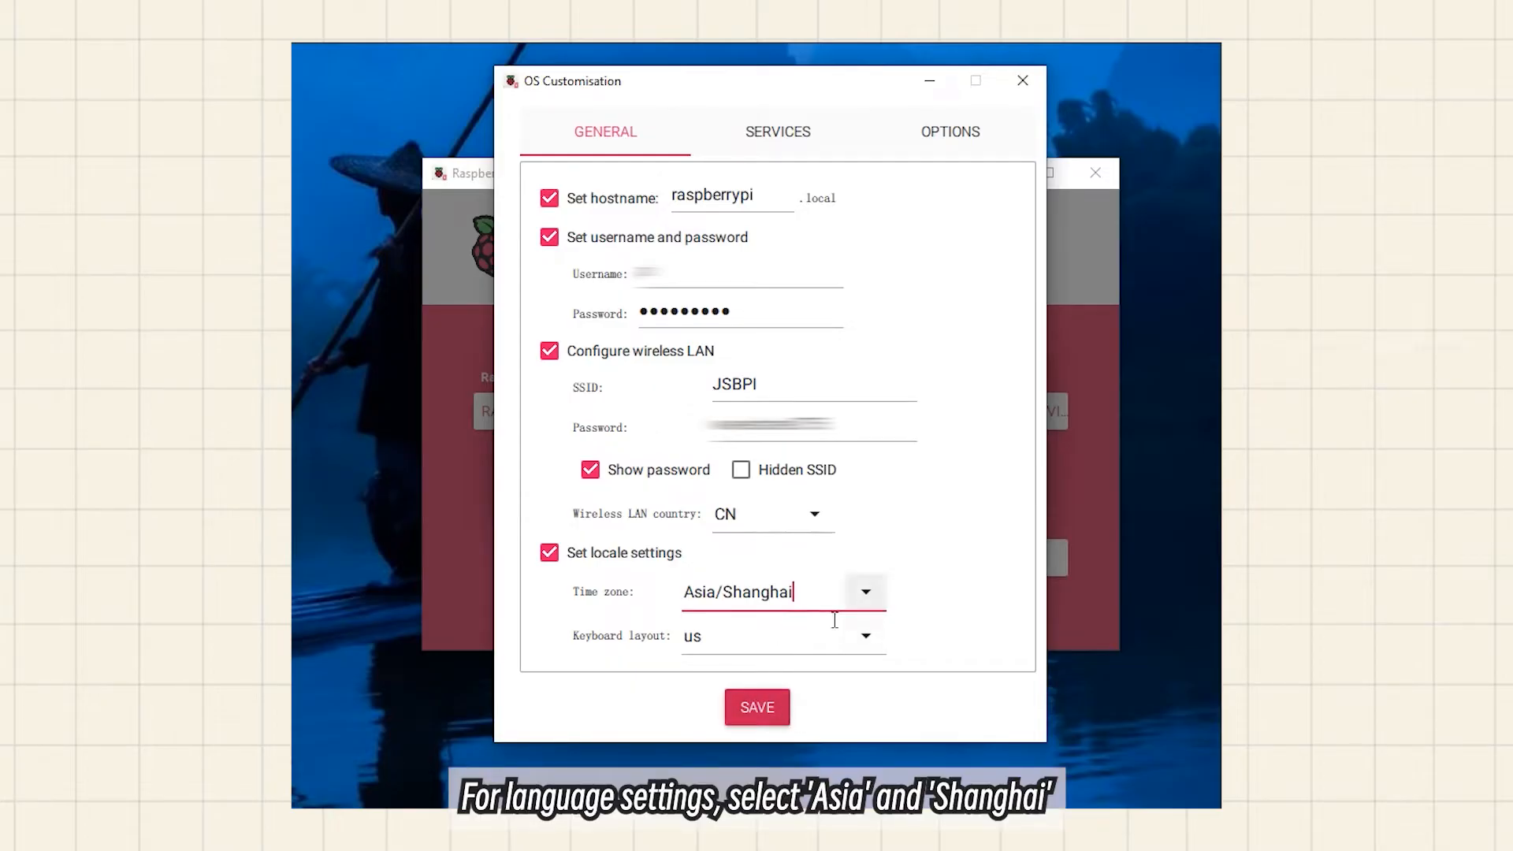
click(756, 708)
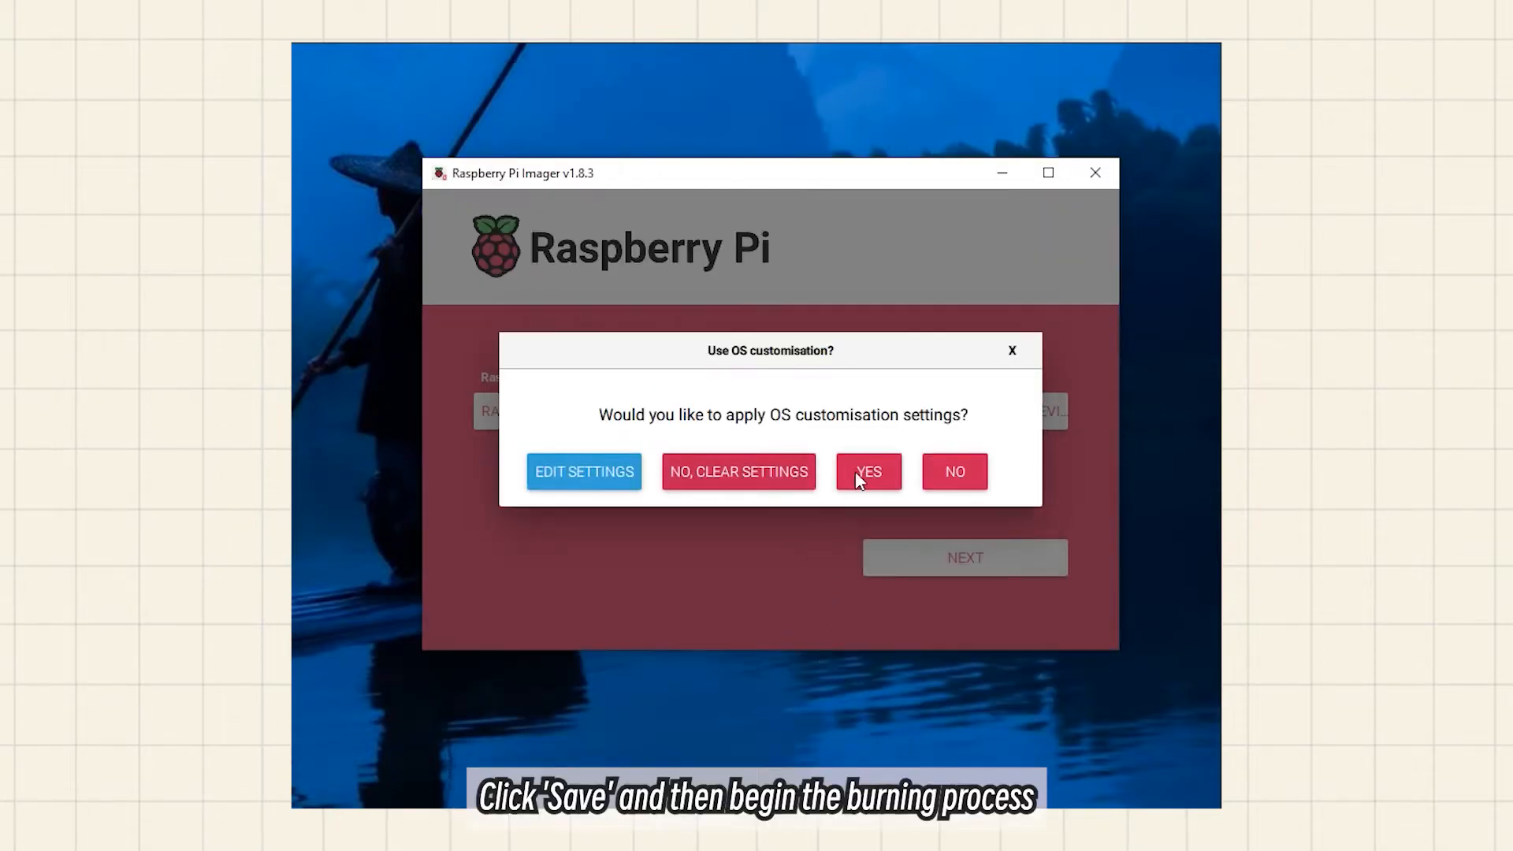
click(867, 472)
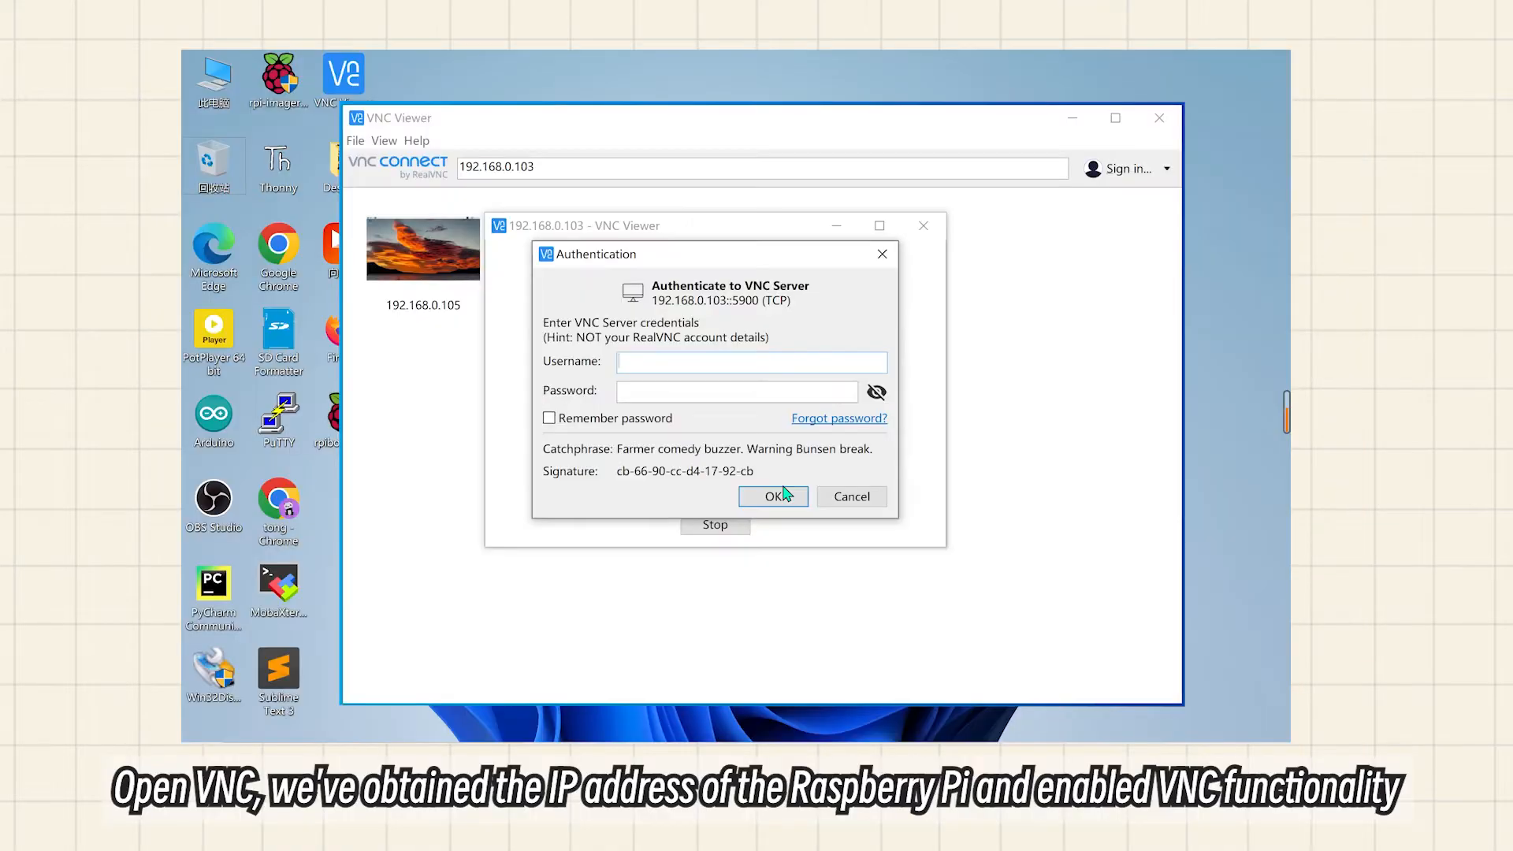
Log into the Pi with username pi and its password, remembering the password
click(549, 417)
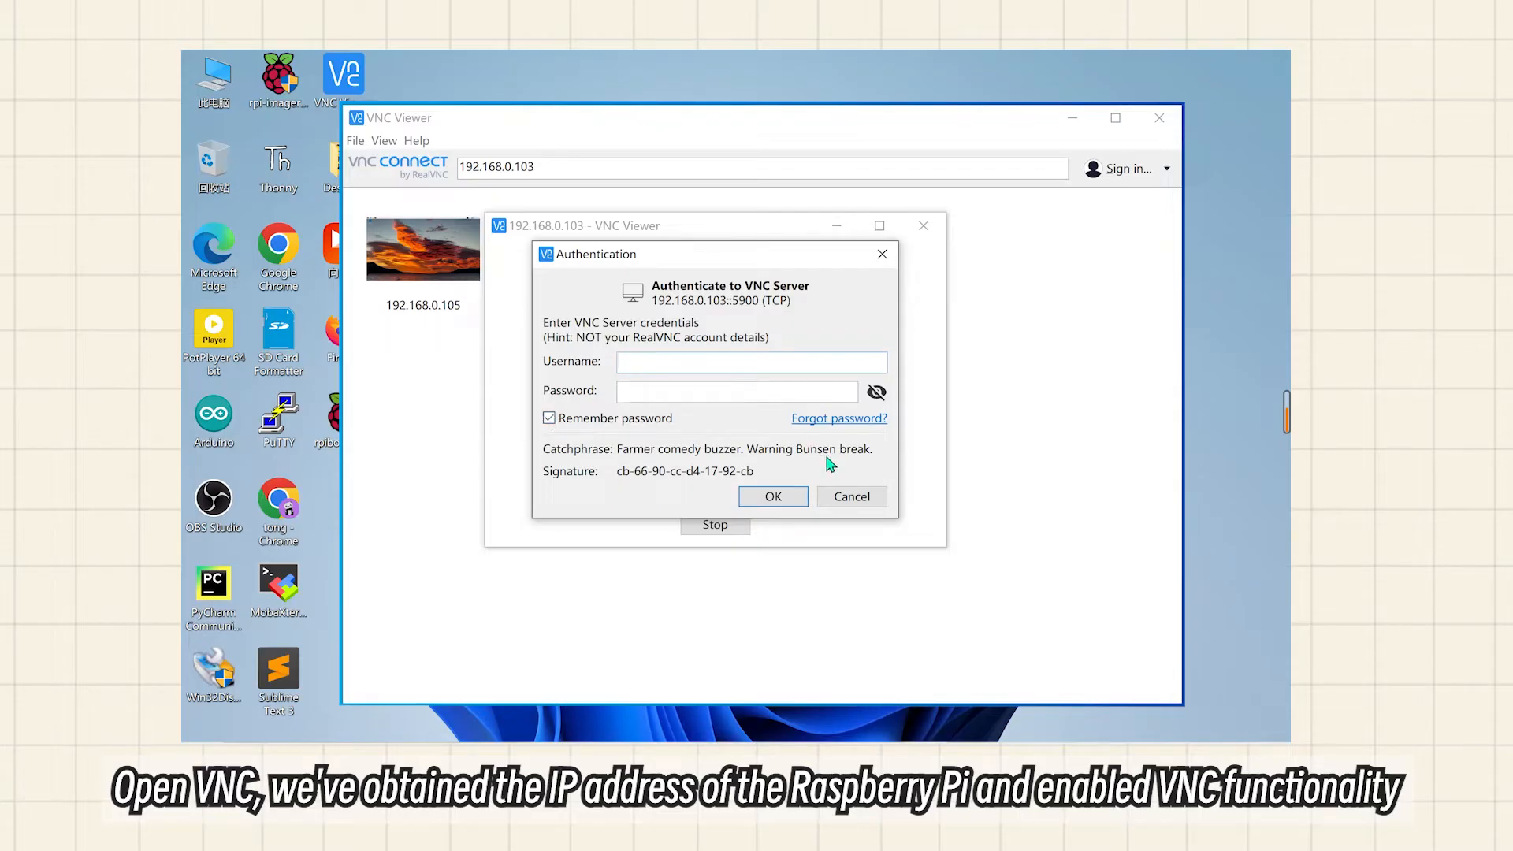
text(pi)
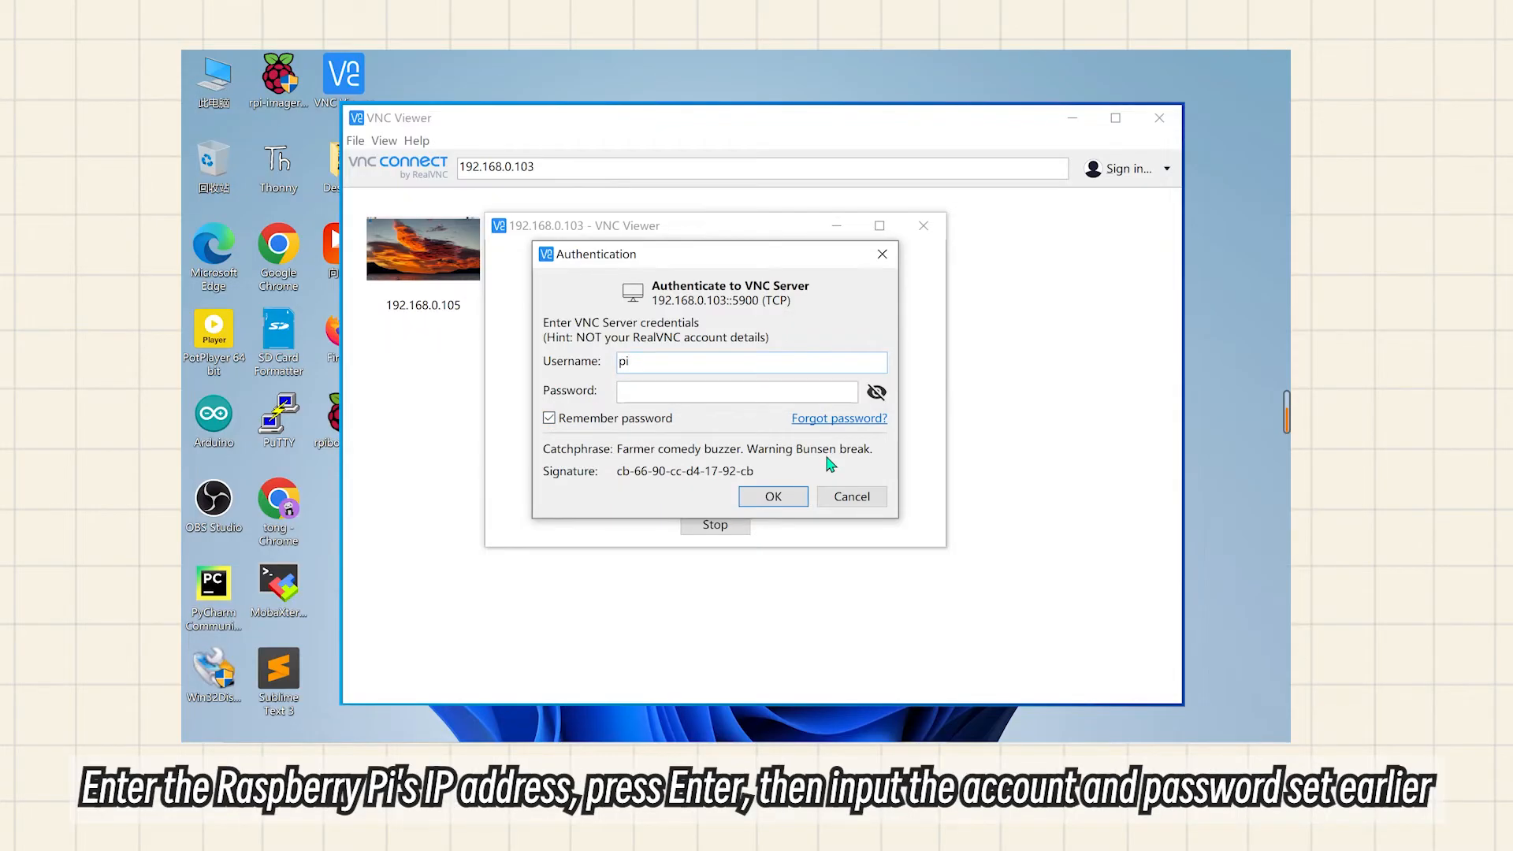
click(738, 391)
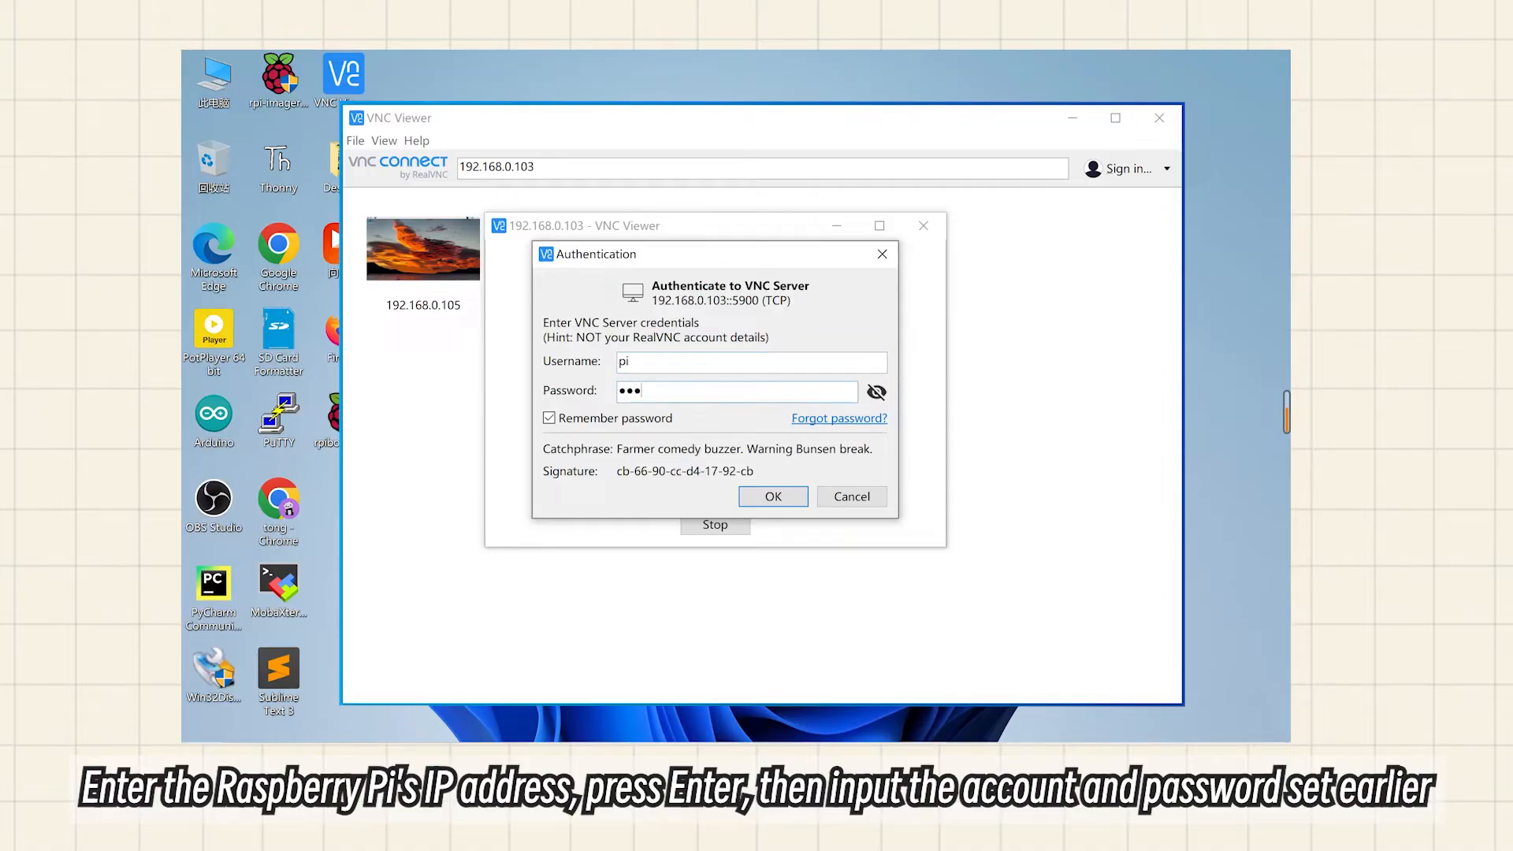
text(password)
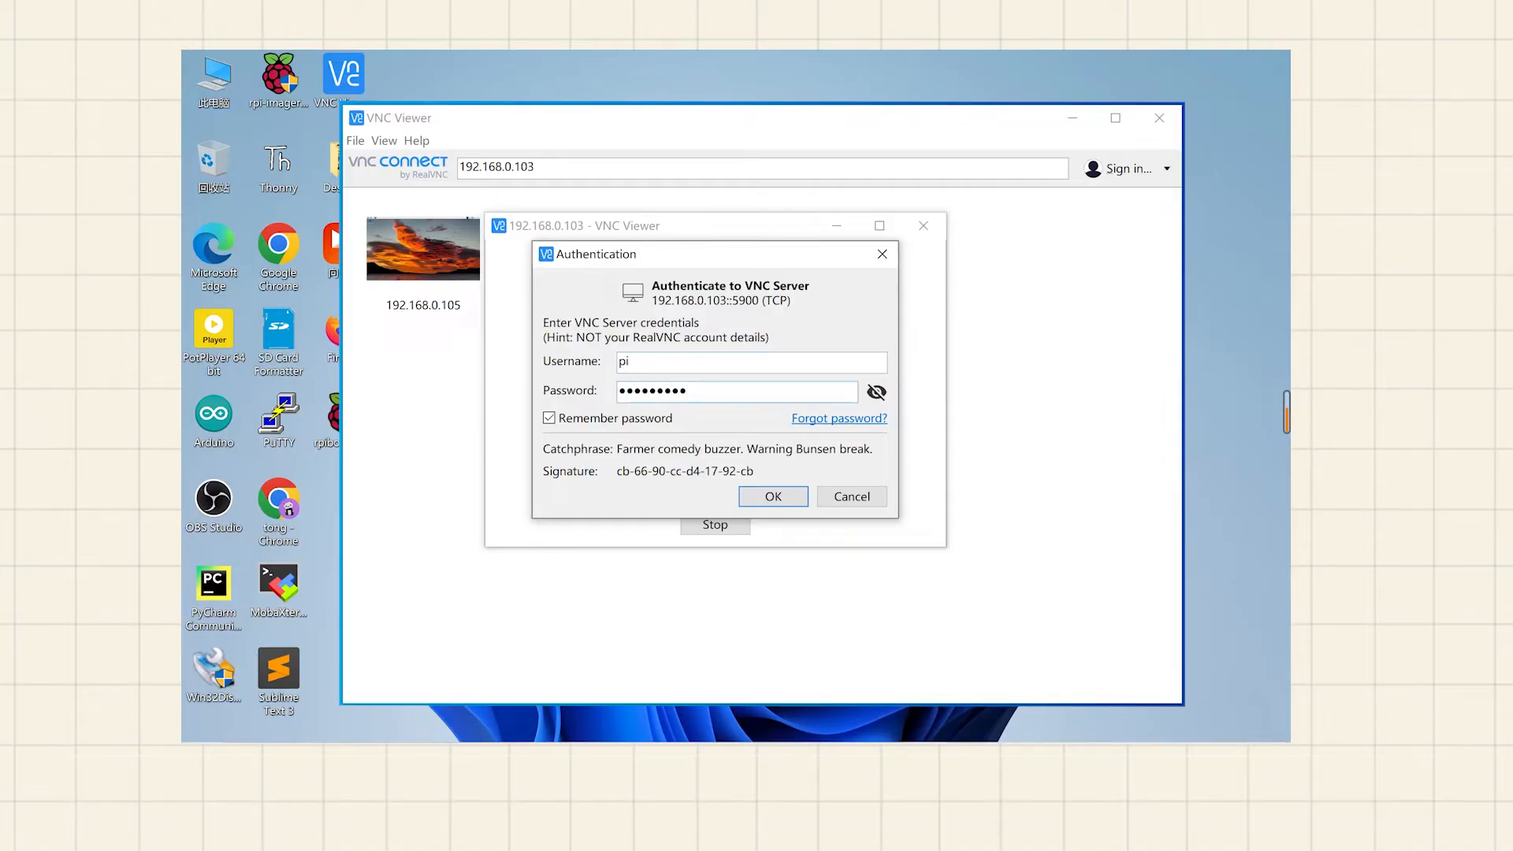
click(772, 496)
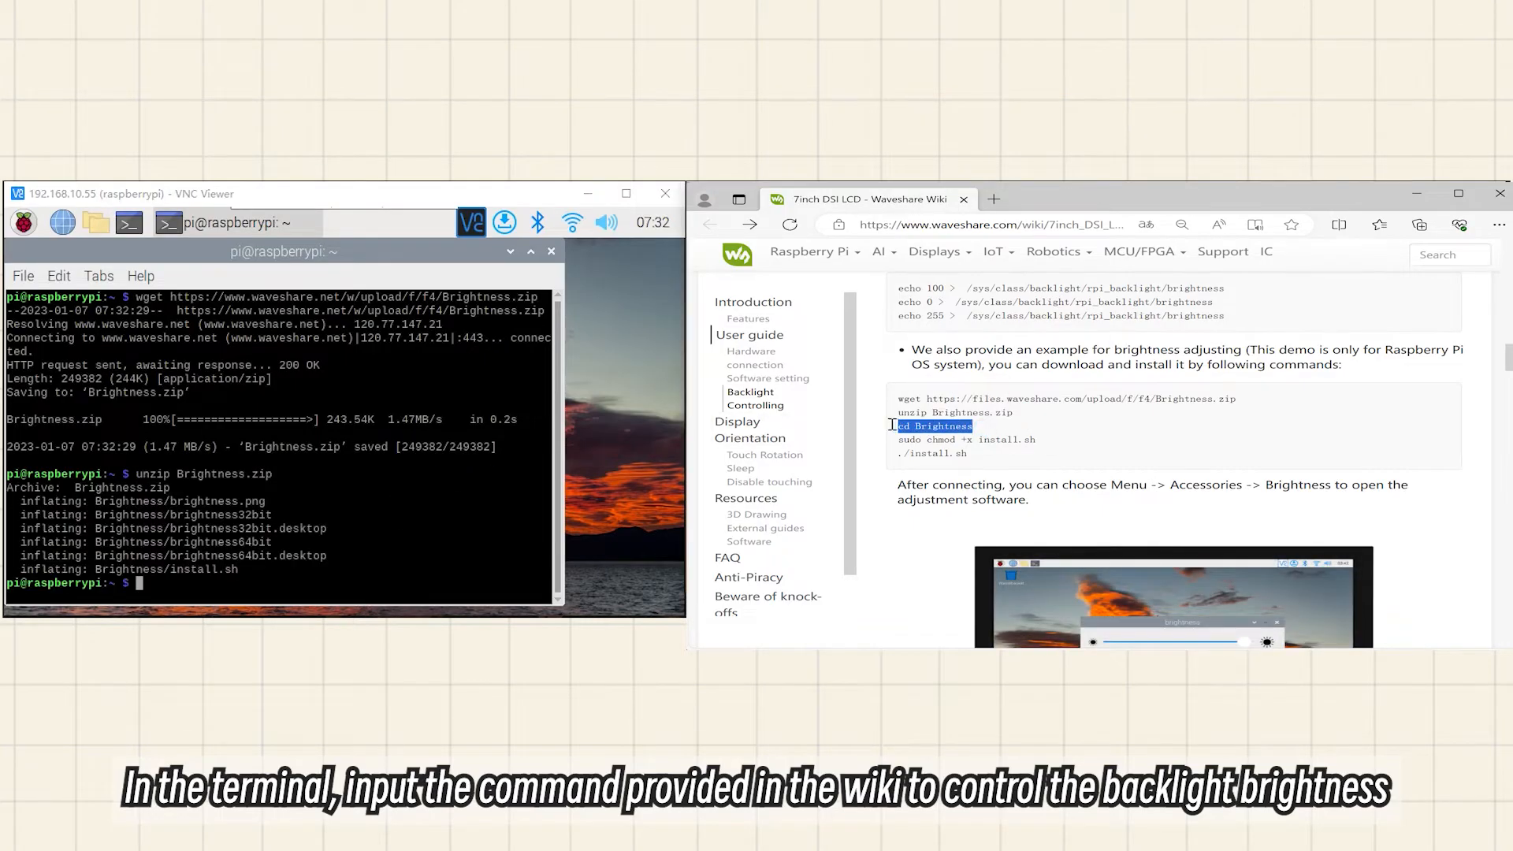
Enter cd Brightness to move into the unzipped Brightness folder
text(cd Brightness)
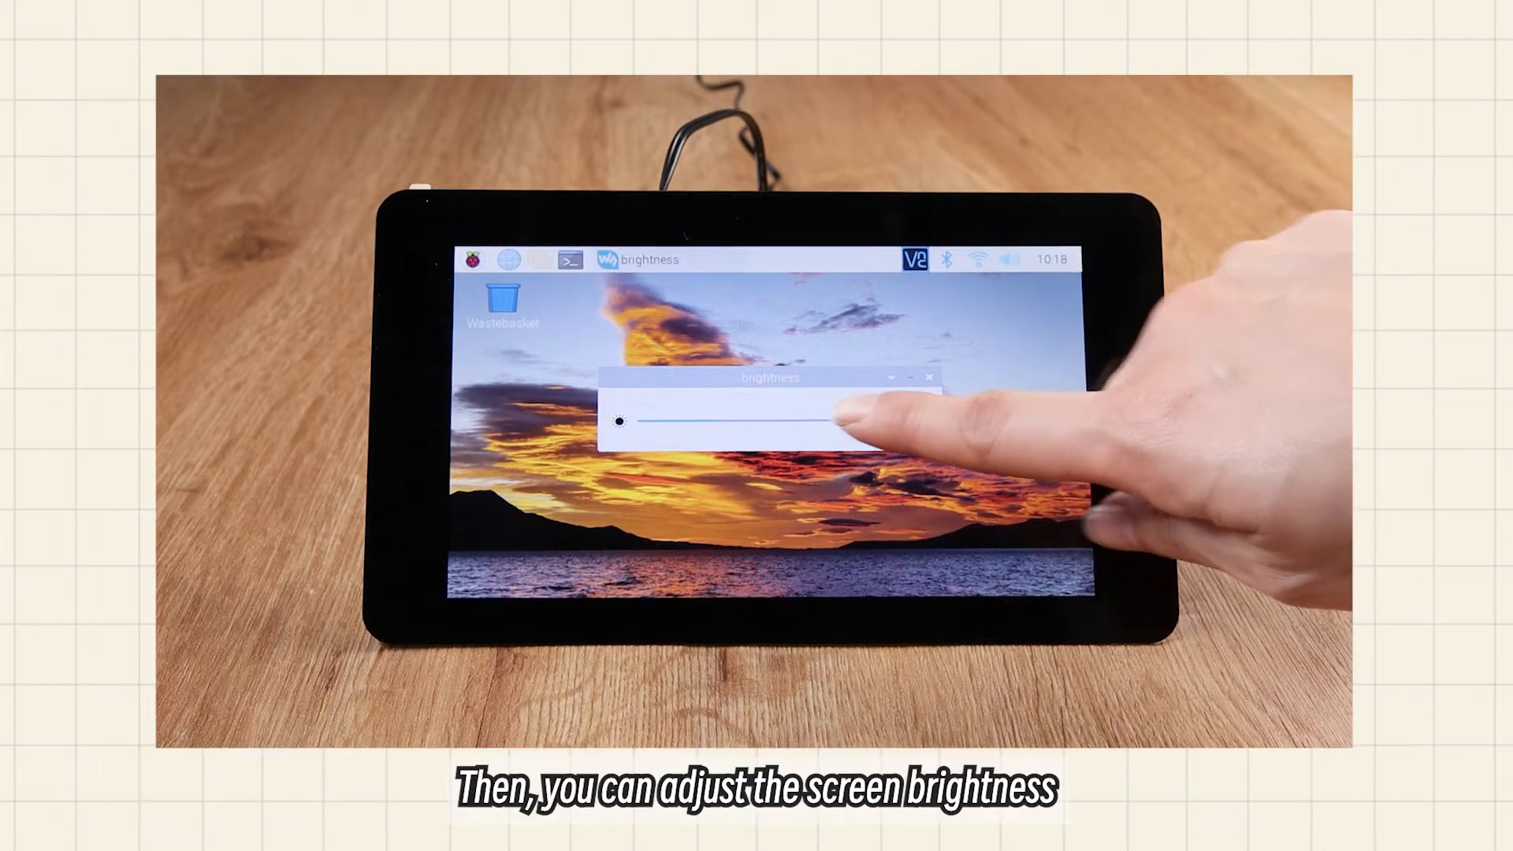
Drag the Brightness window's slider on the touchscreen to change the backlight level
drag(839, 420, 839, 424)
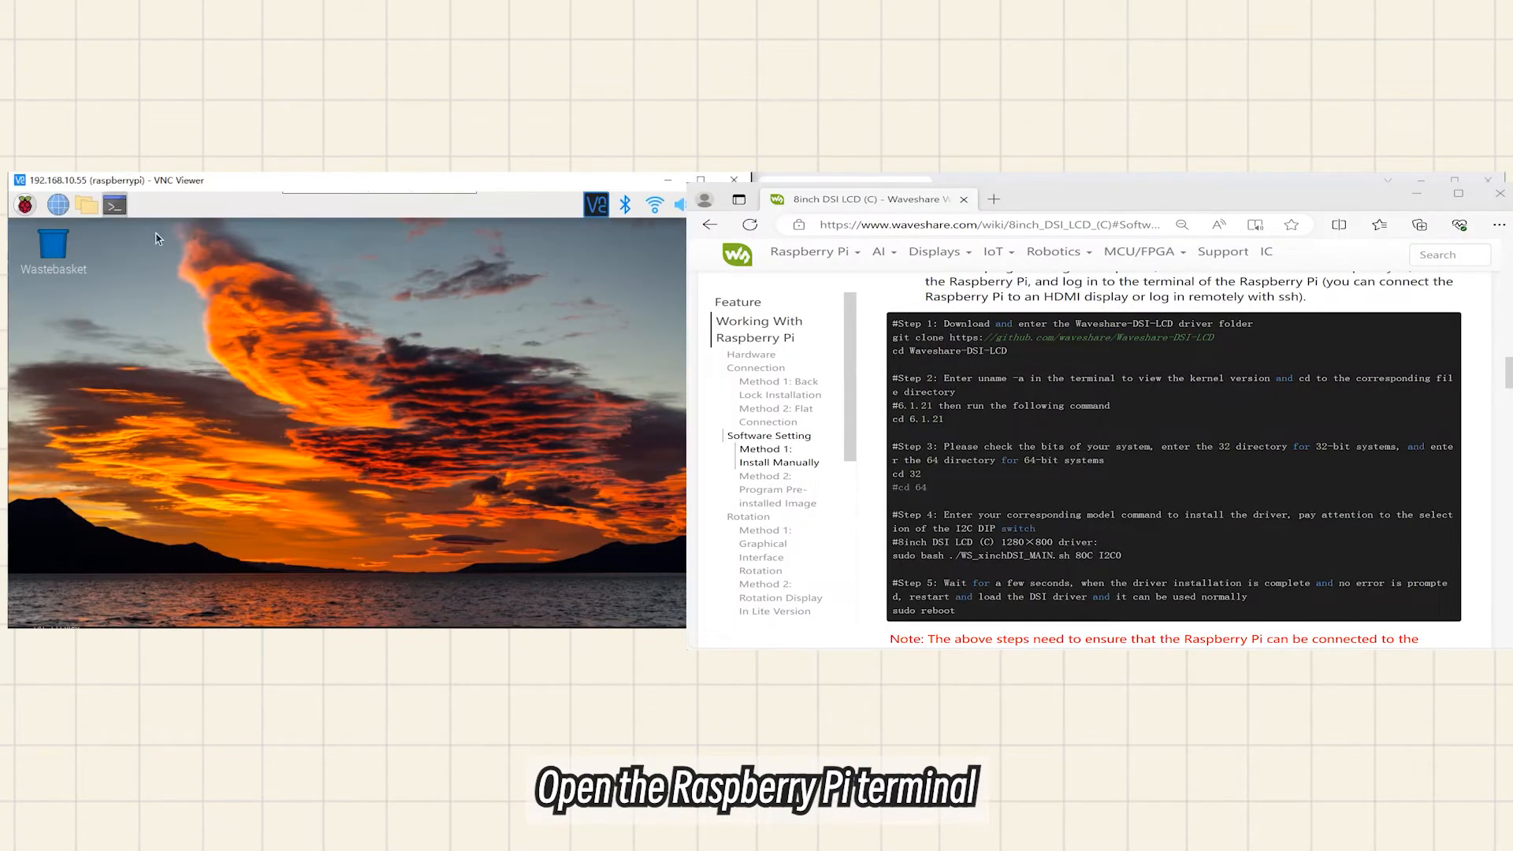
Clone the Waveshare-DSI-LCD repository, check the kernel with uname -a, and enter 5.15.61
click(113, 203)
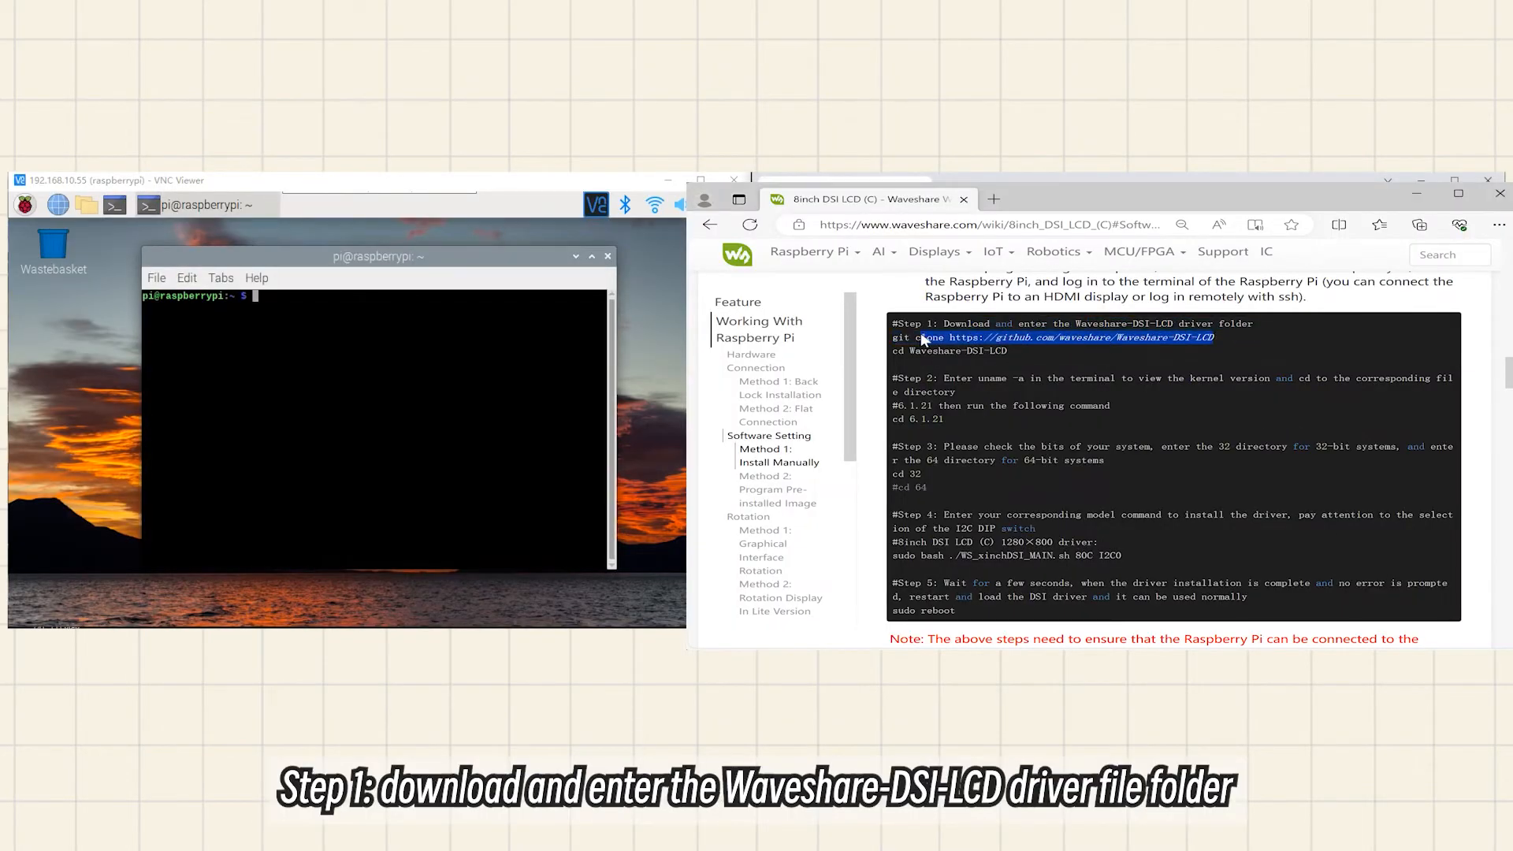
text(git clone https://github.com/waveshare/Waveshare-DSI-LCD)
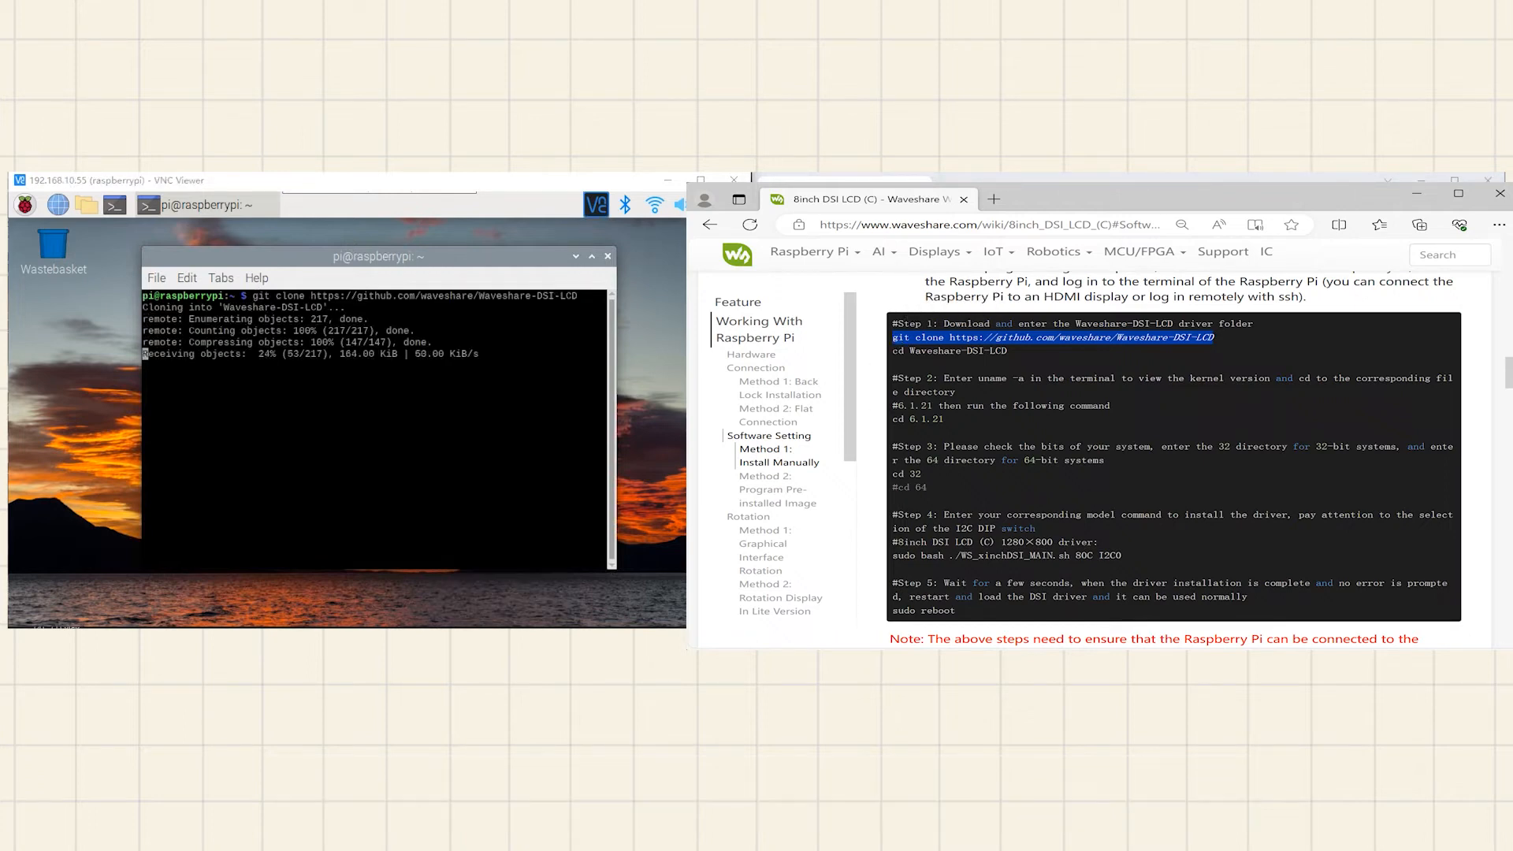
right_click(379, 425)
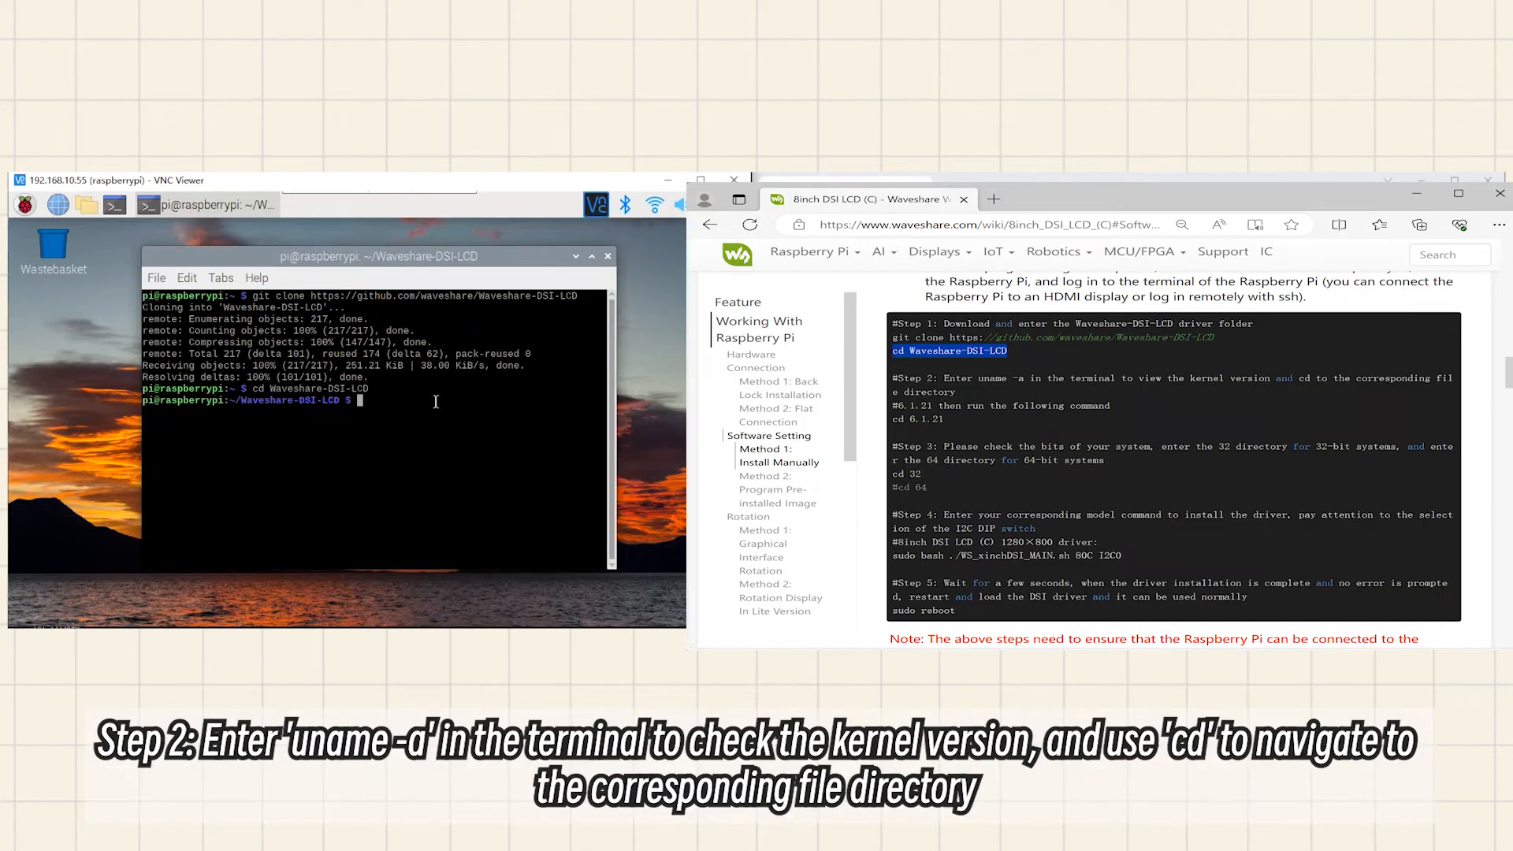
text(uname -a)
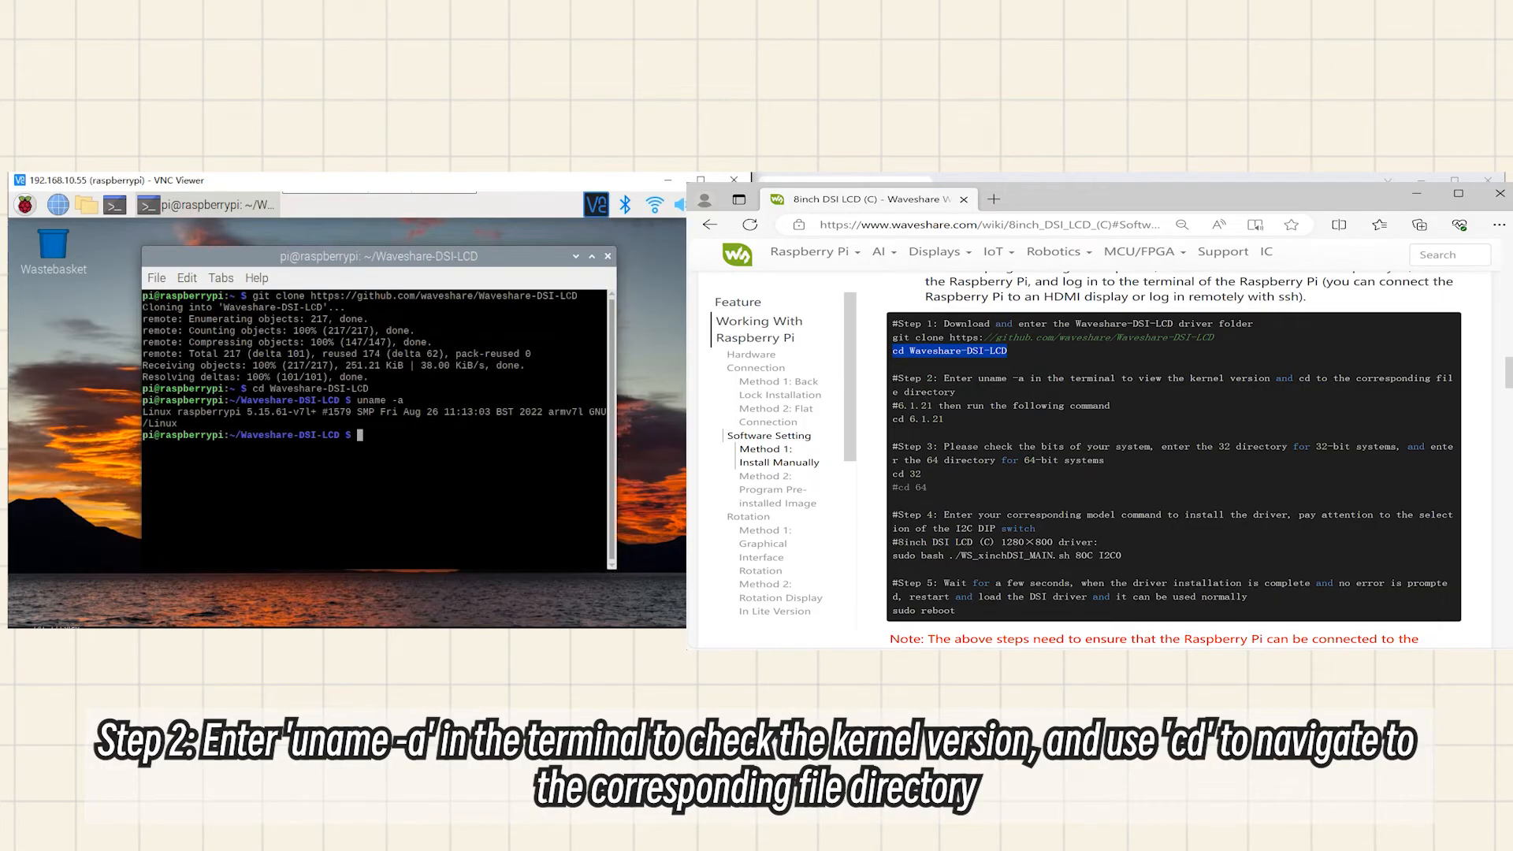
text(cd 5.15.61)
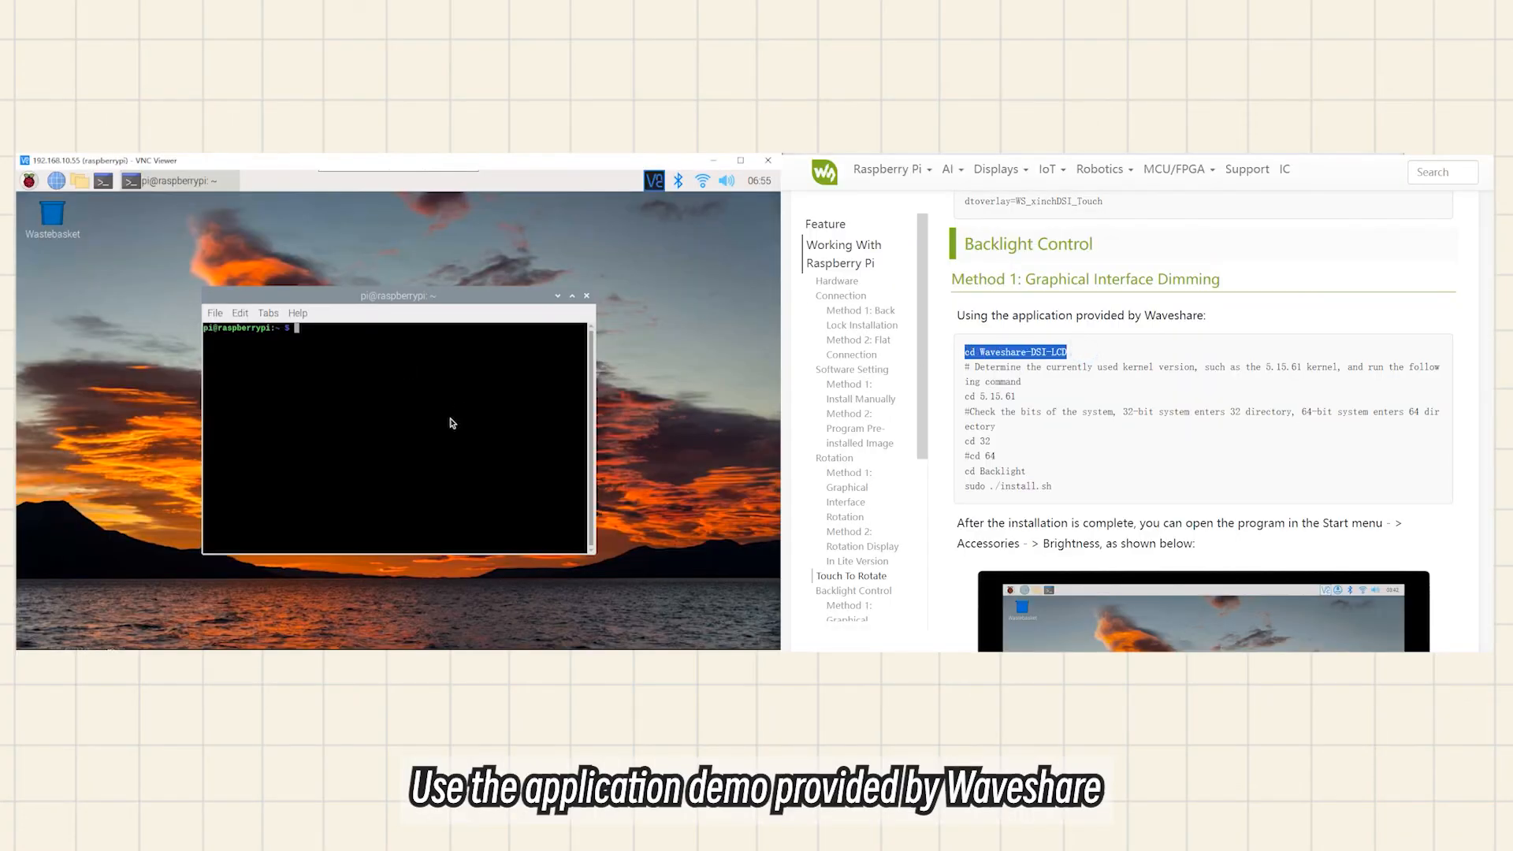
Change into Waveshare-DSI-LCD/5.15.61/32/Backlight and run sudo ./install.sh
text(cd Waveshare-DSI-LCD)
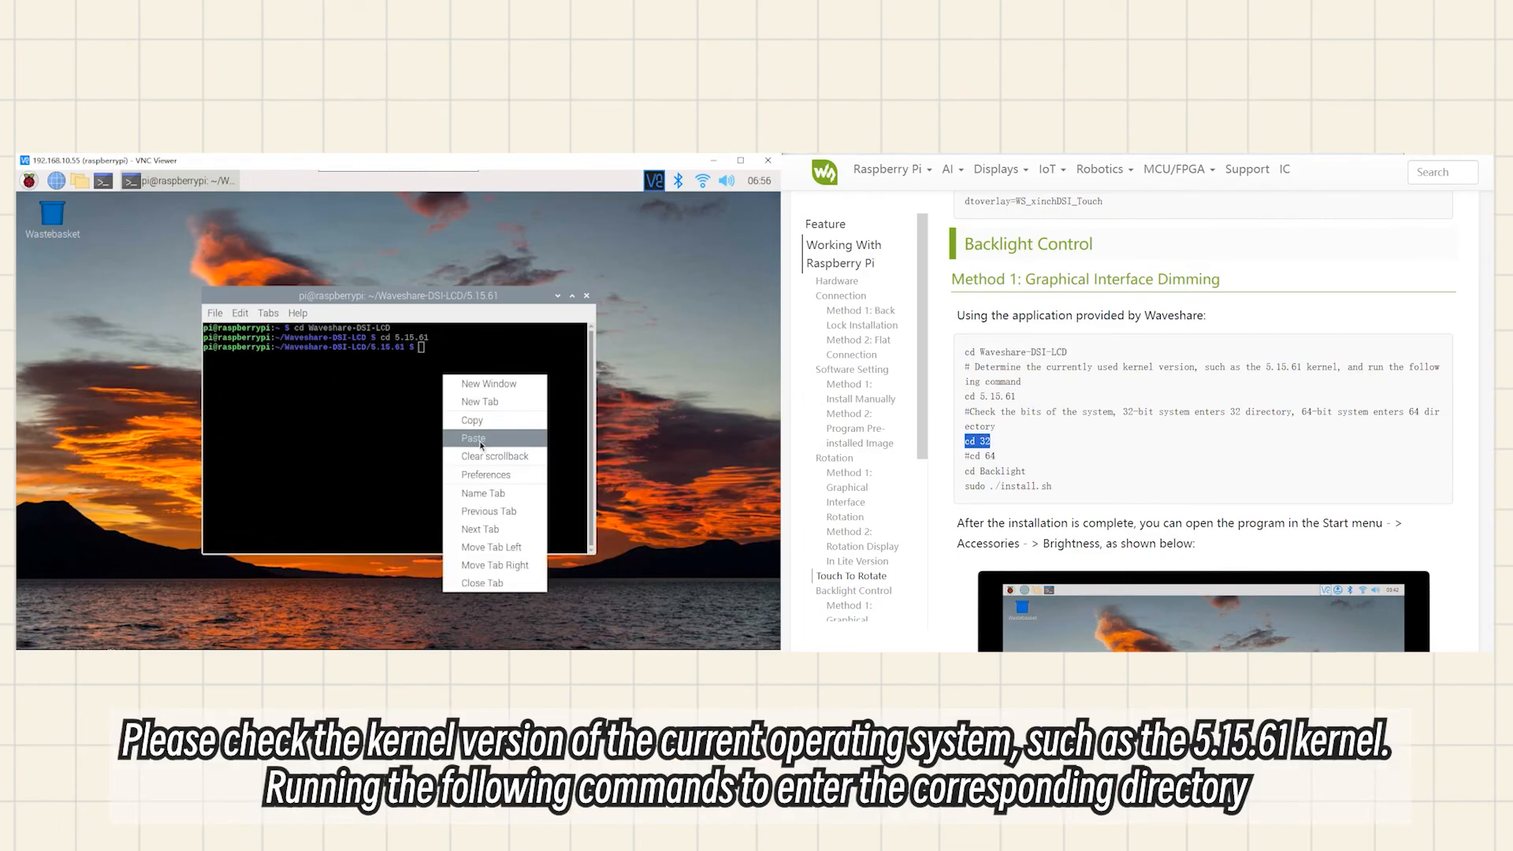
click(473, 438)
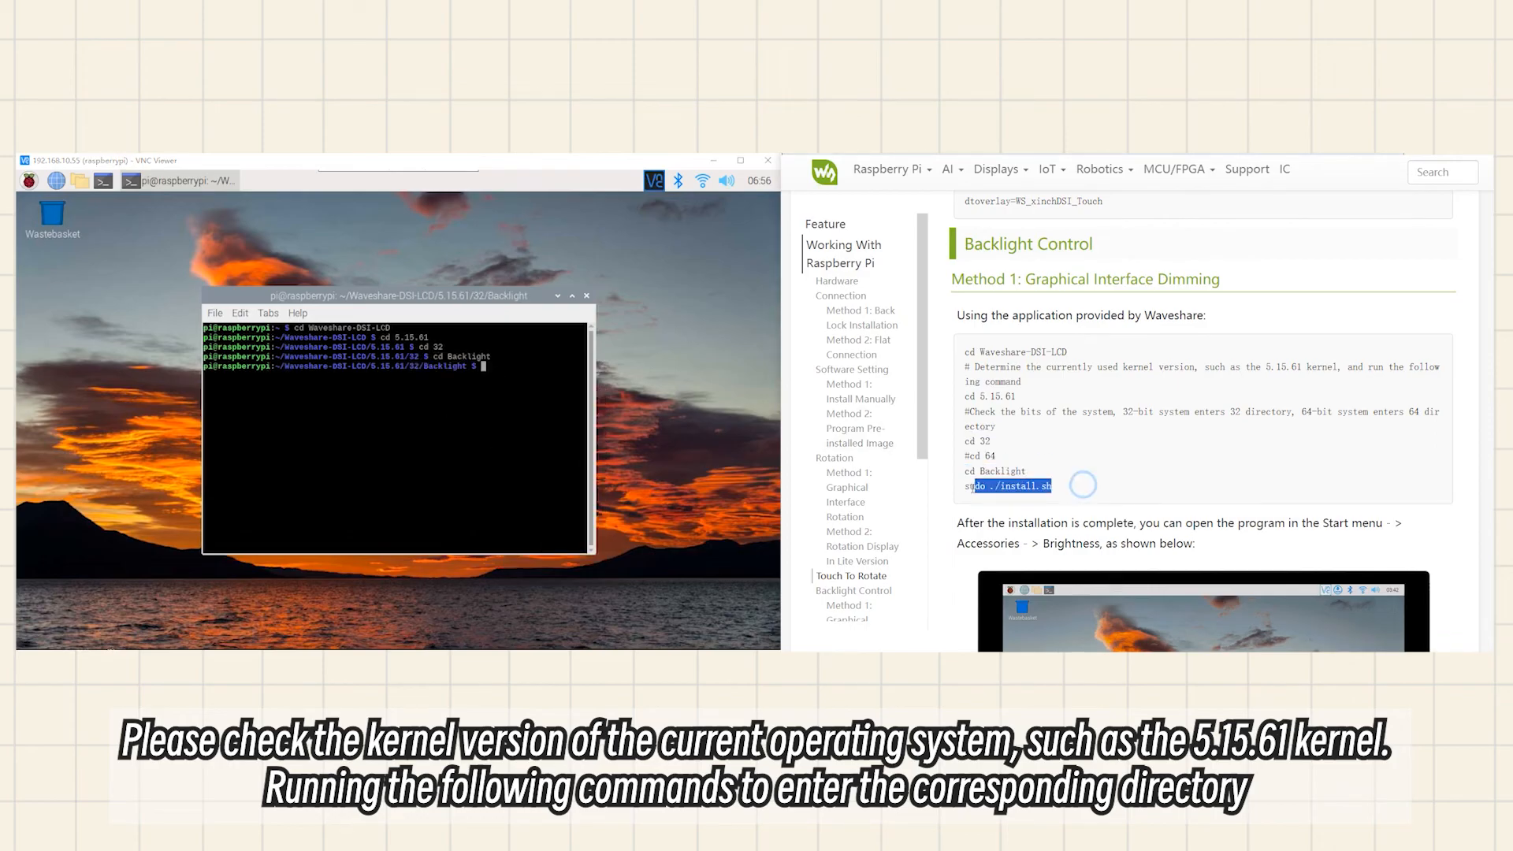
text(sudo ./install.sh)
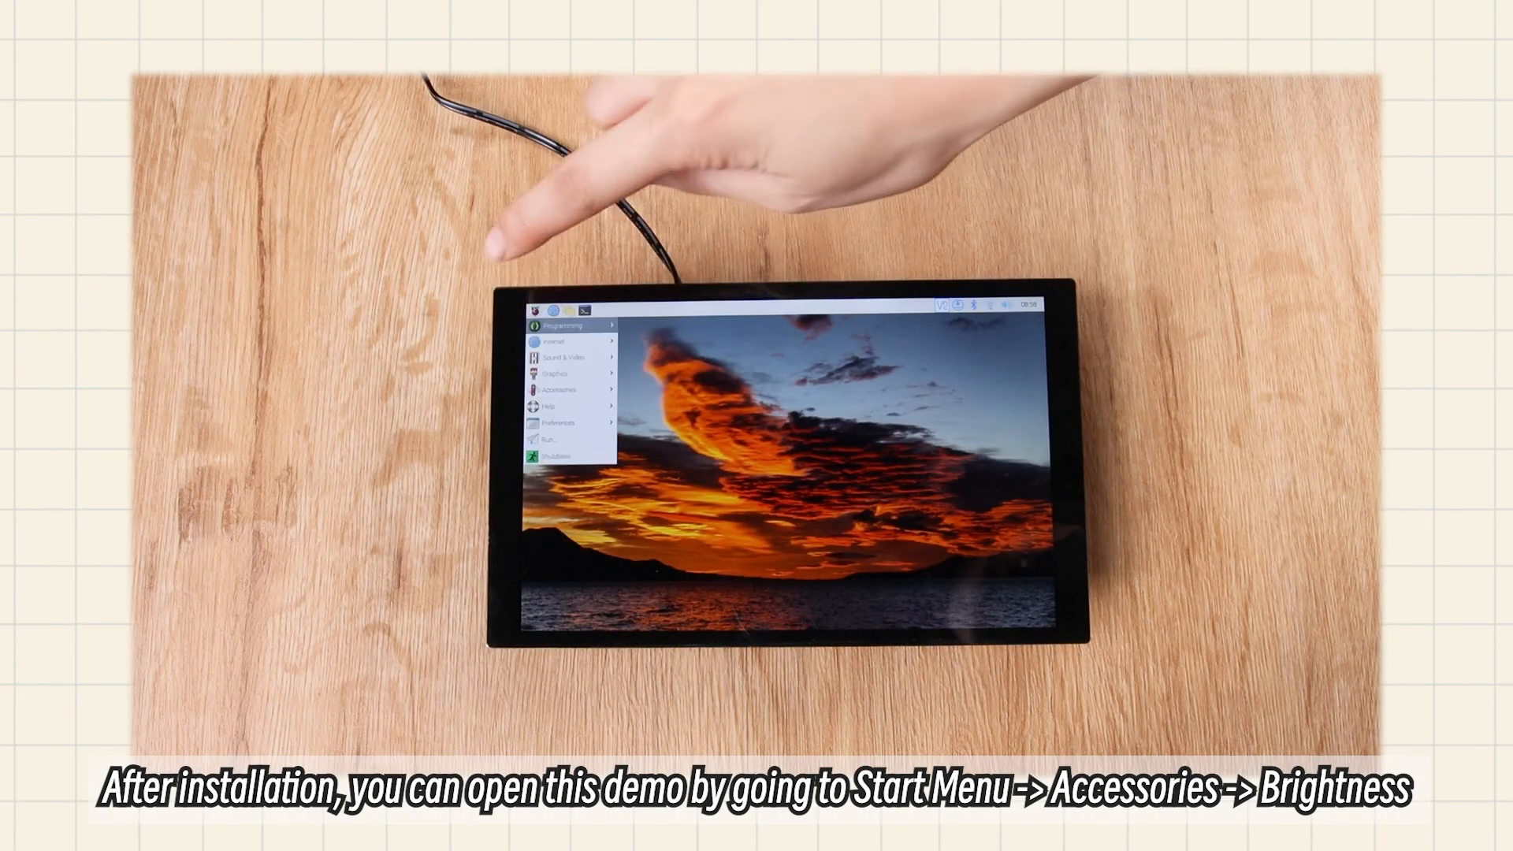
Launch Brightness from the Accessories menu and drag its slider to adjust the backlight
click(557, 390)
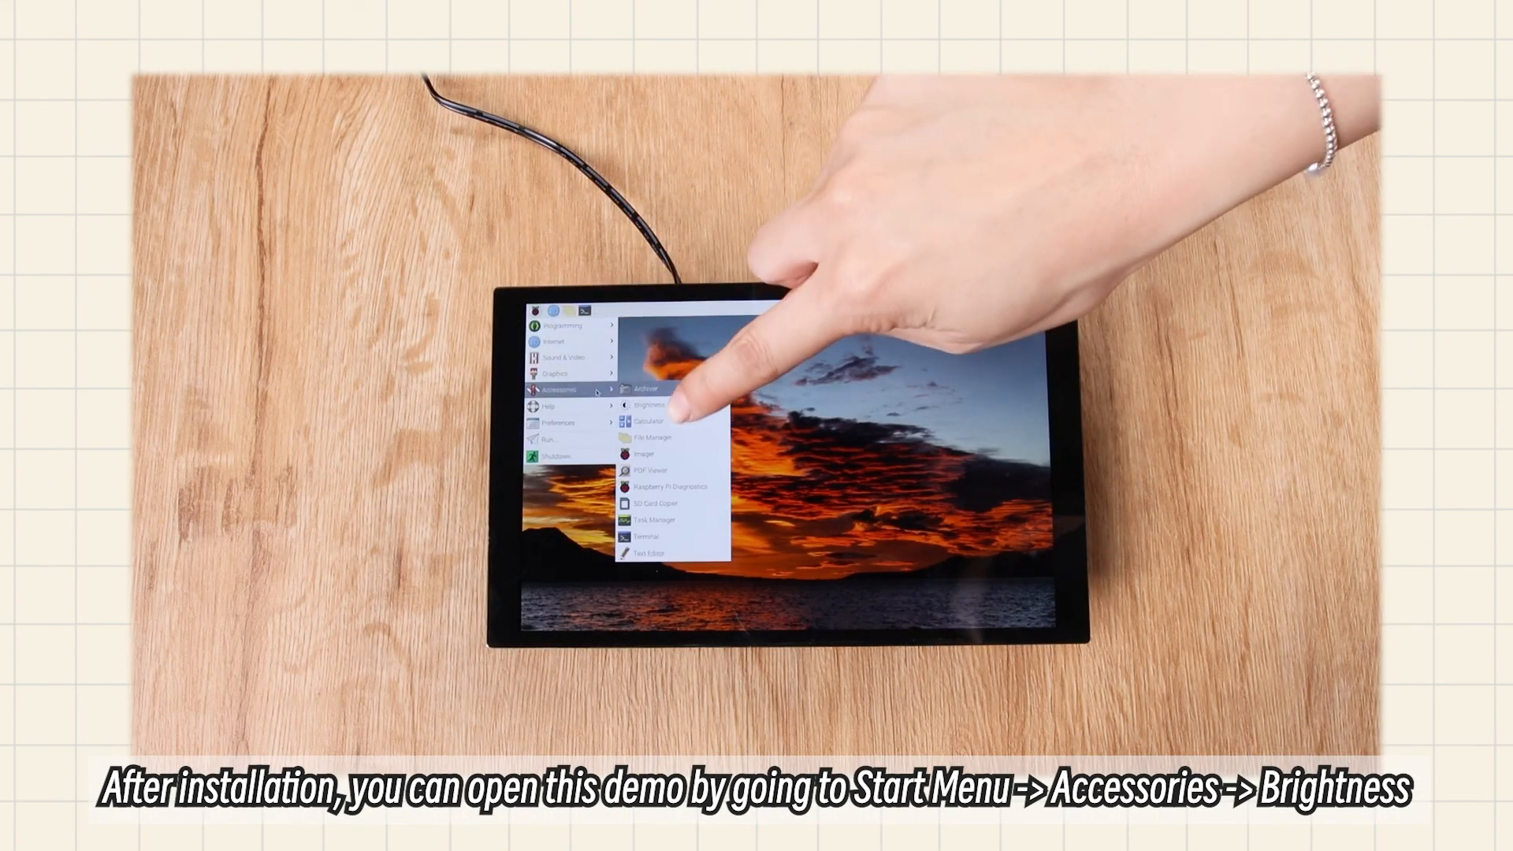
click(647, 404)
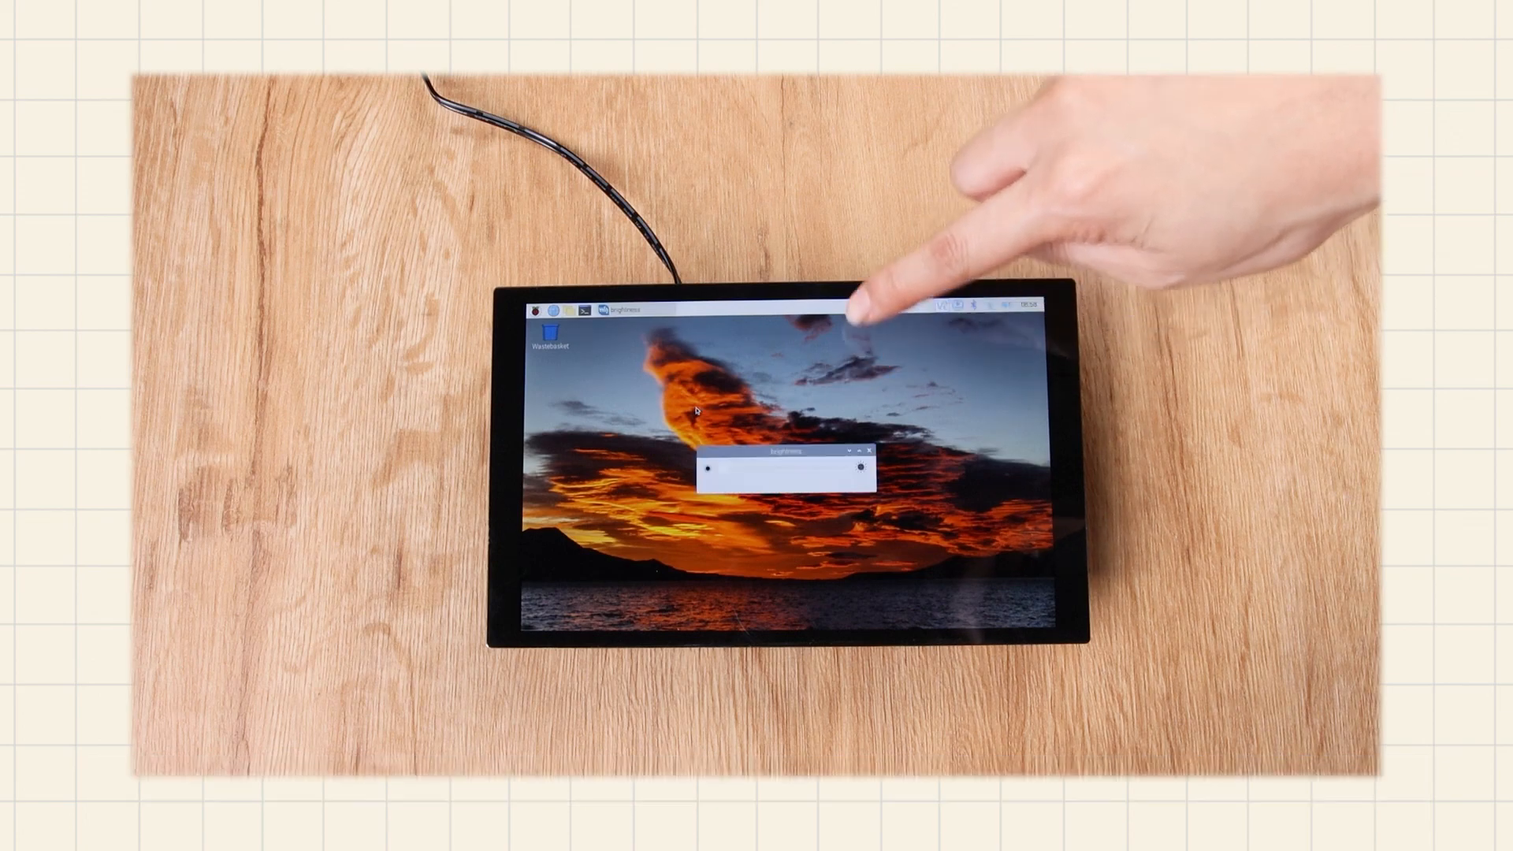
drag(718, 468, 825, 468)
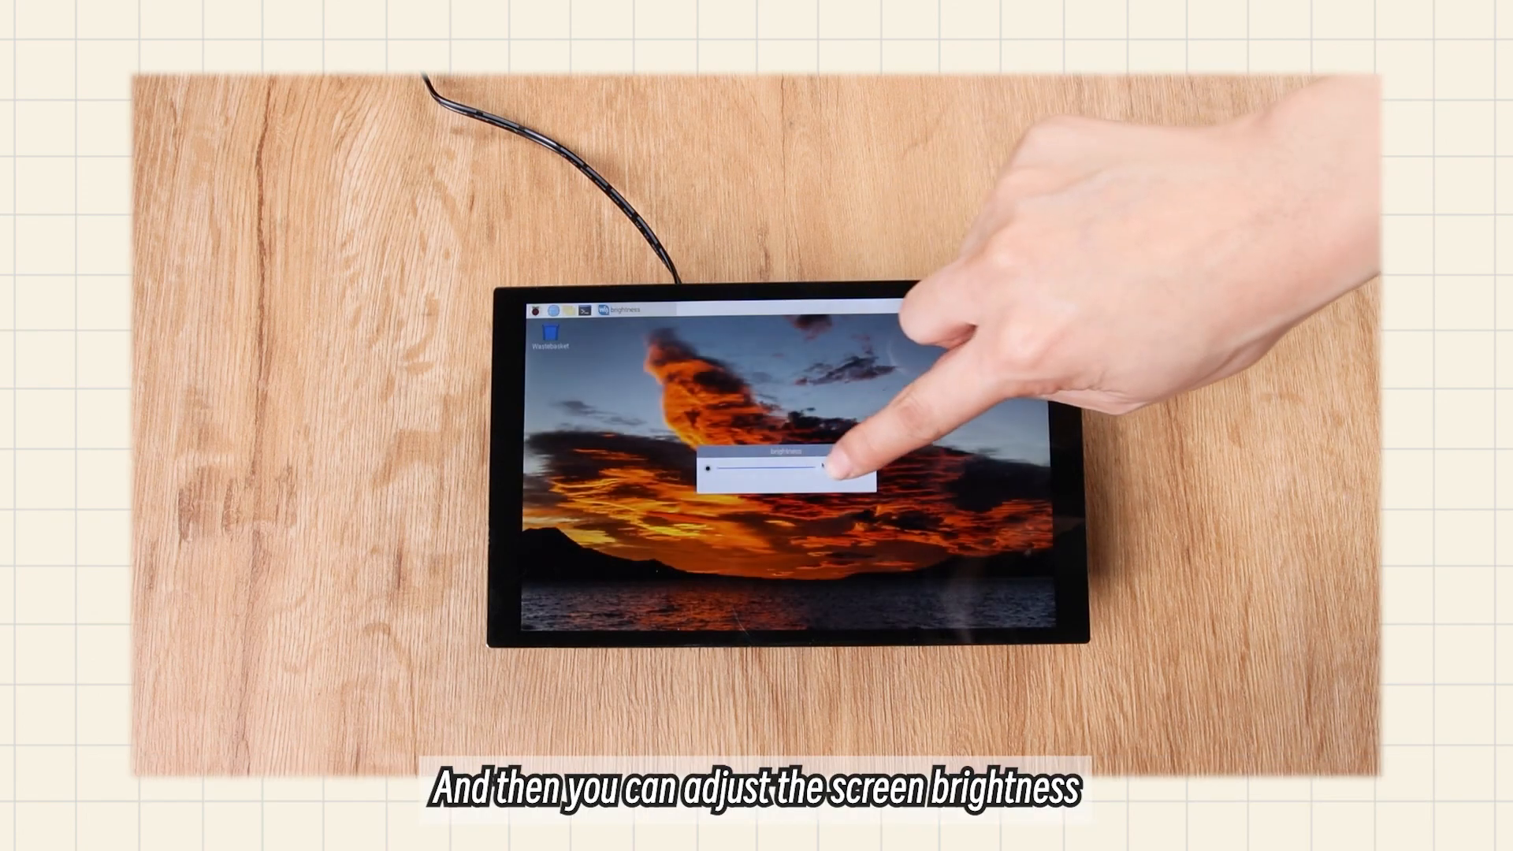